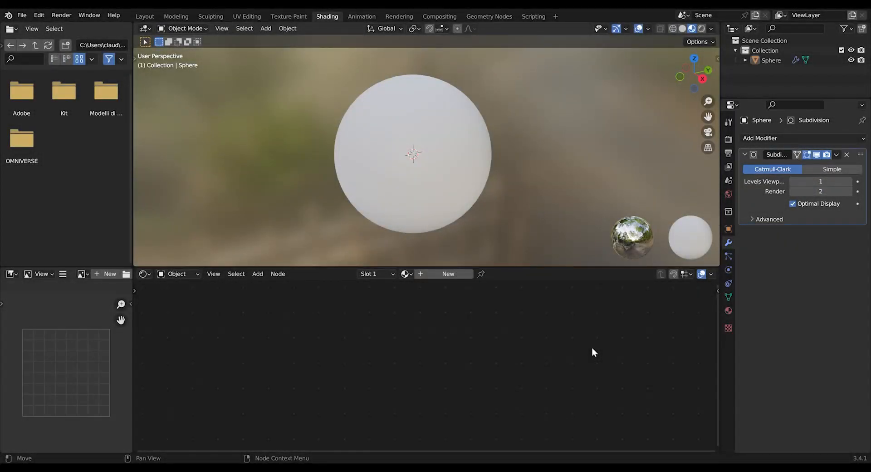
mouse_move(623, 344)
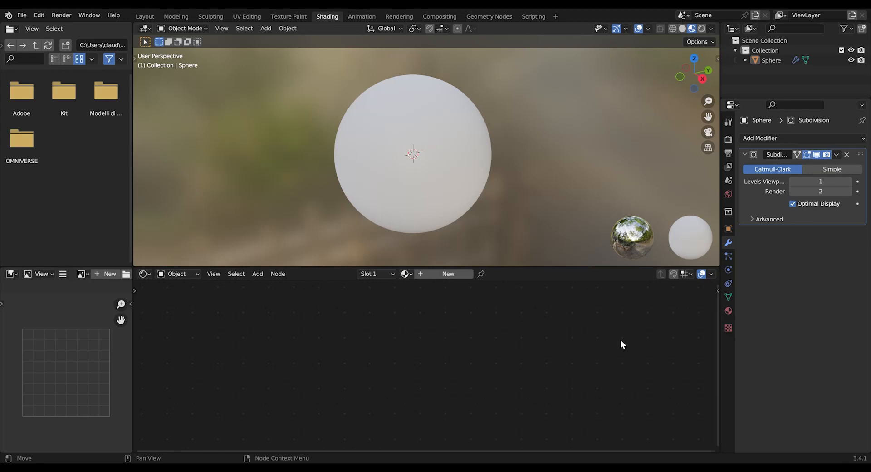
mouse_move(582, 326)
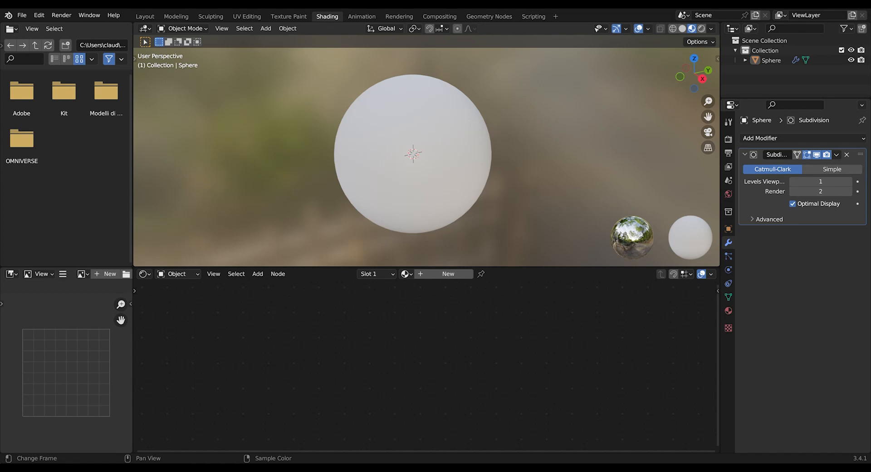
mouse_move(456, 172)
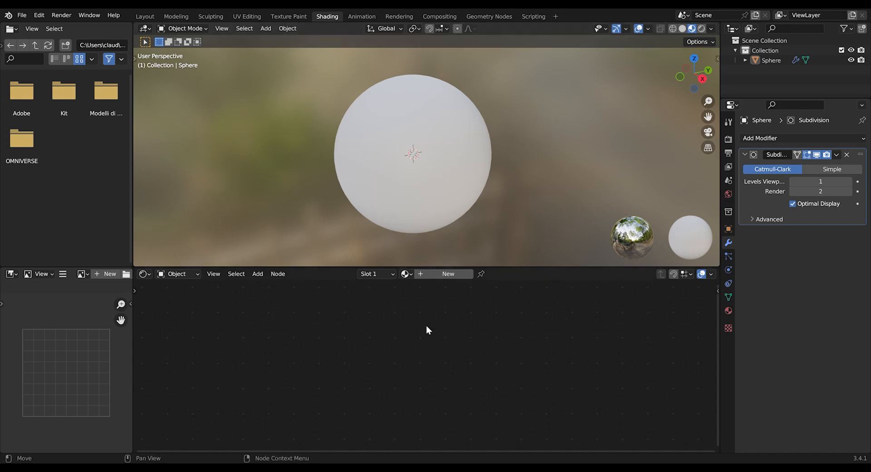
mouse_move(463, 366)
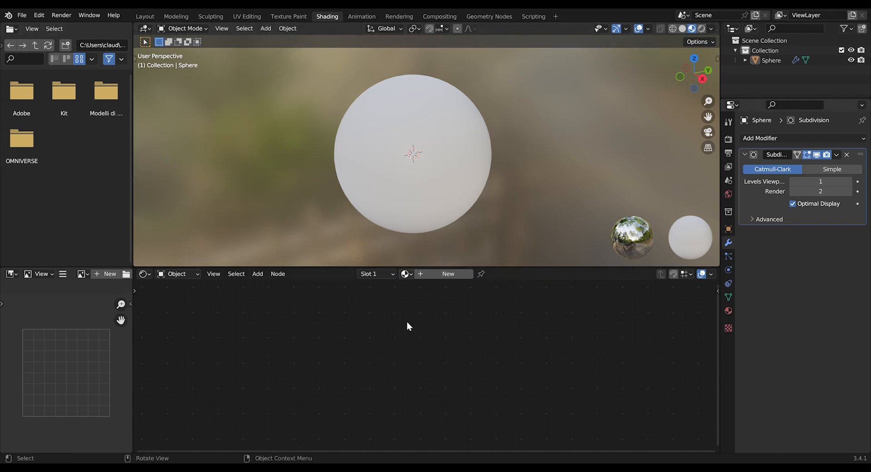
Add a new material to the sphere and rename Material.001 to IRON GALVANIZED
left_click(447, 274)
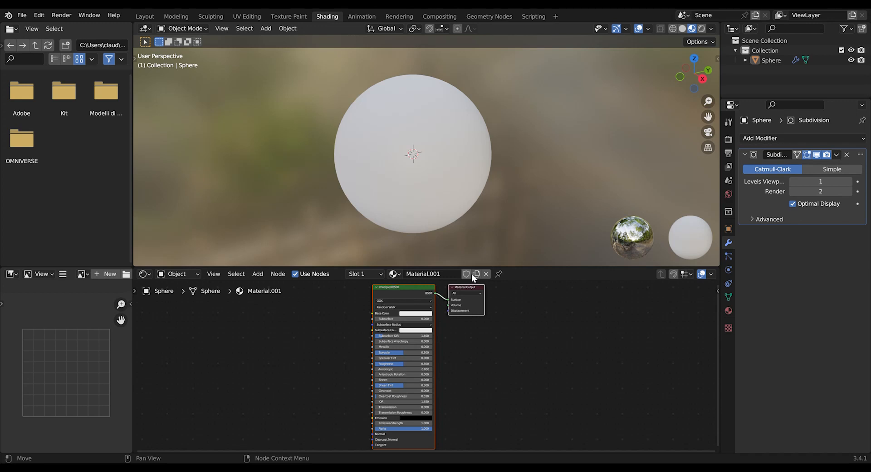
double_click(430, 273)
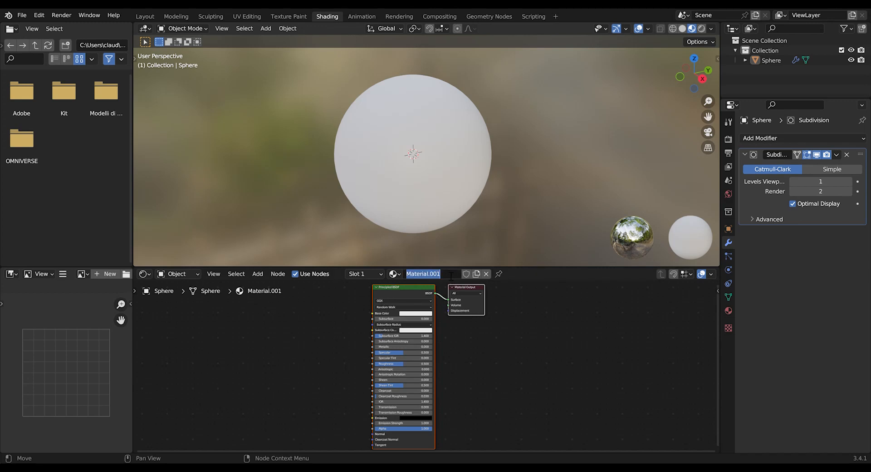
type("IRON")
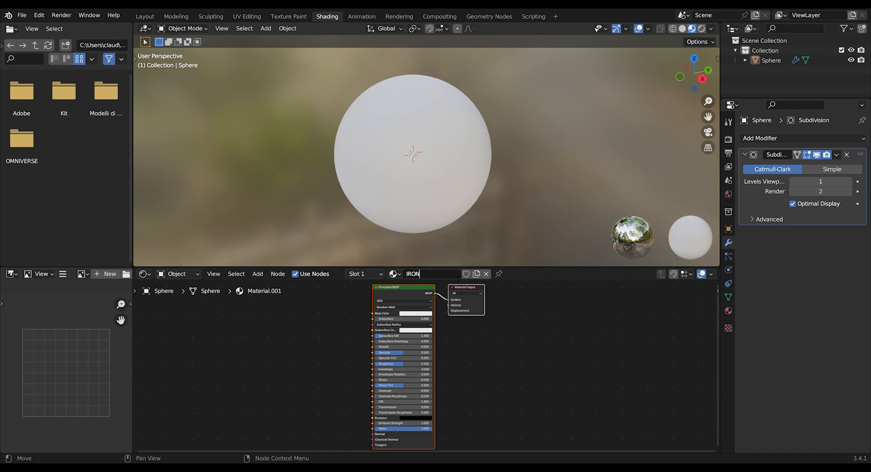
type("GALVANI")
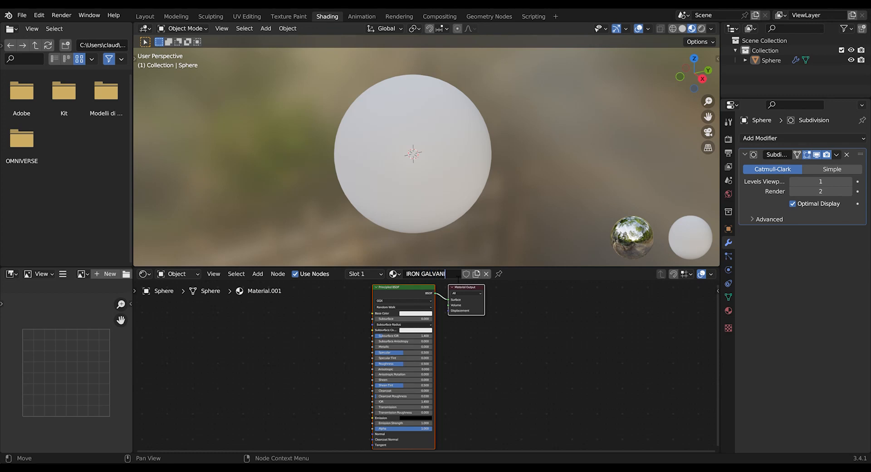
type("Z")
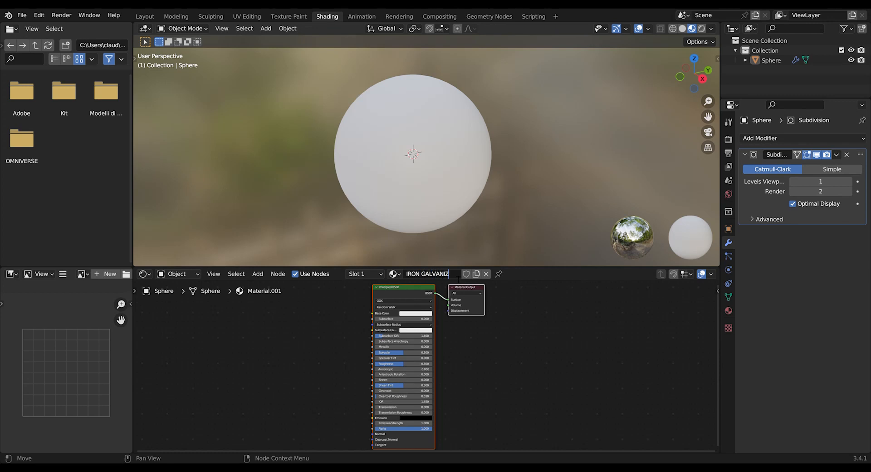
key("Return")
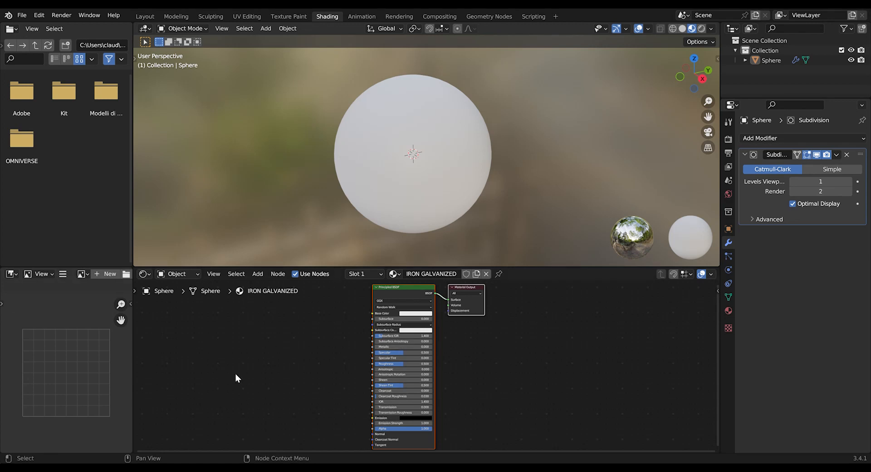
mouse_move(397, 394)
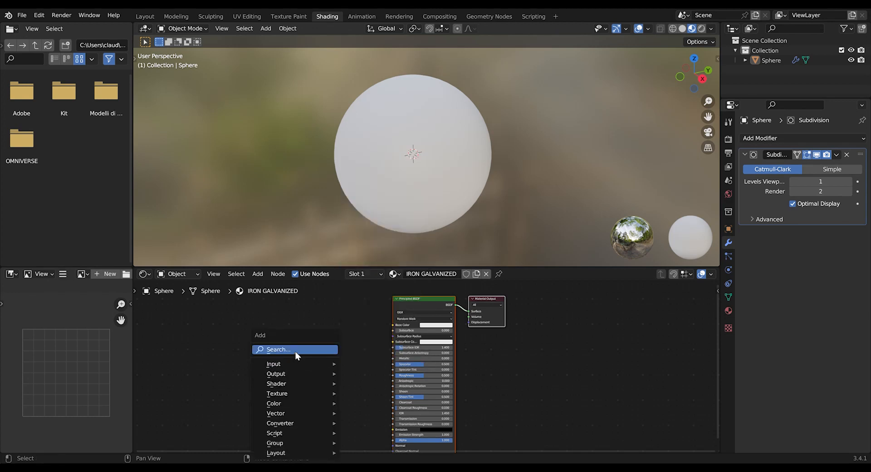
Place a Voronoi Texture left of the shader and link its Color to Base Color
left_click(295, 350)
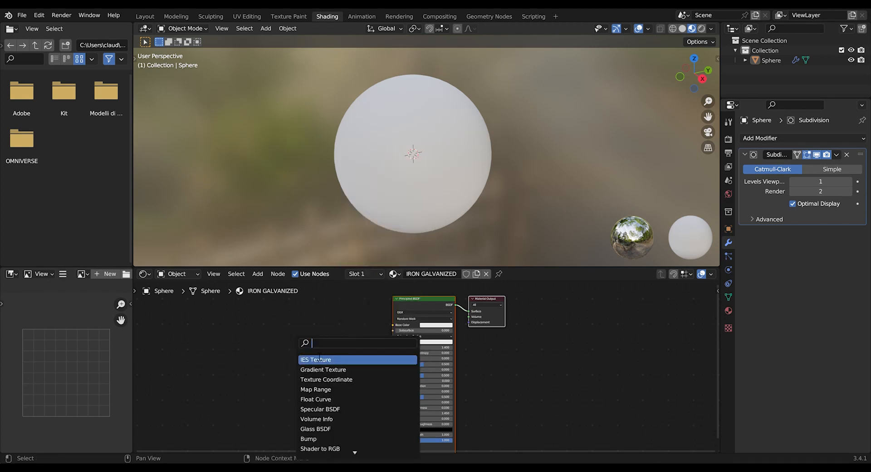
type("v")
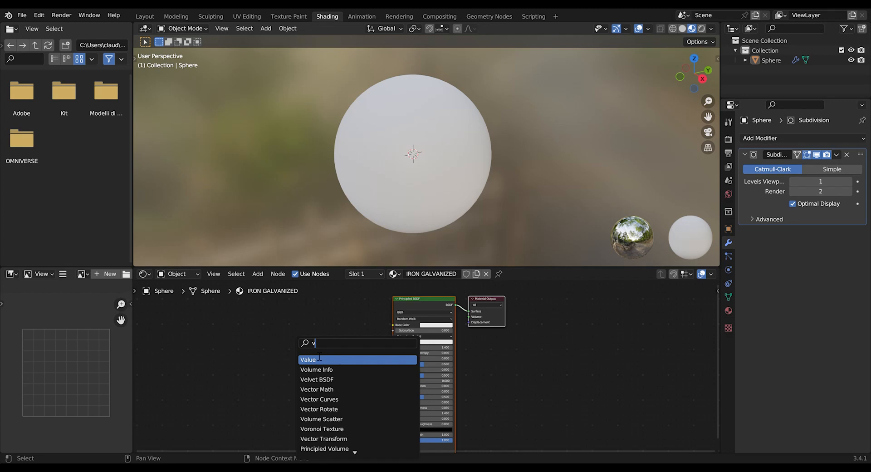
left_click(322, 428)
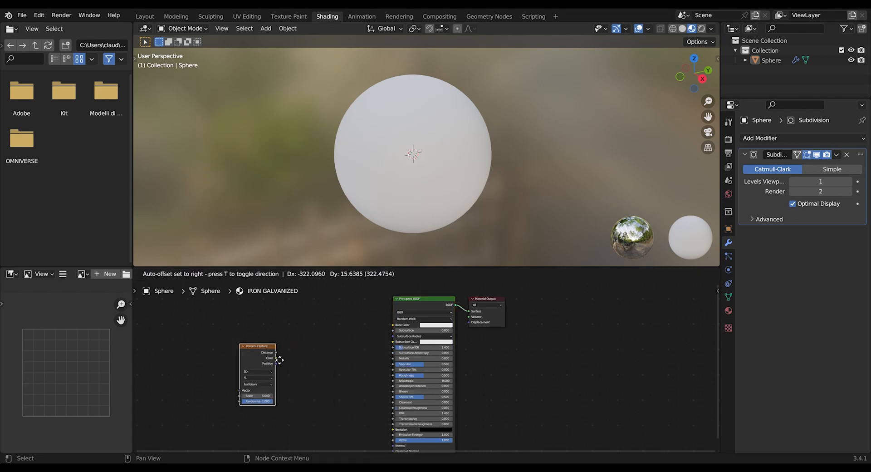
left_click(277, 358)
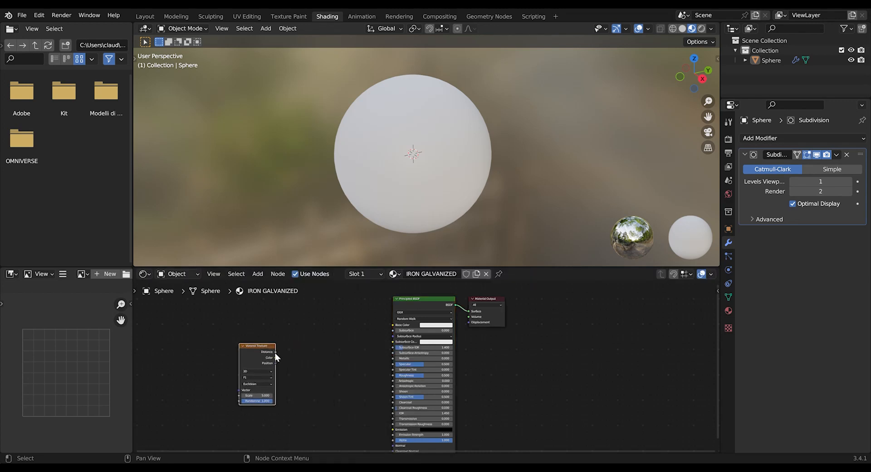
left_click_drag(258, 346, 262, 334)
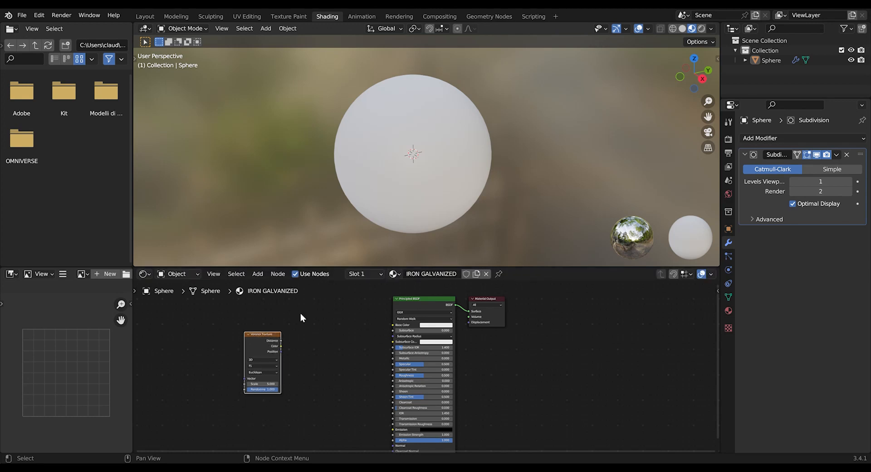
mouse_move(284, 343)
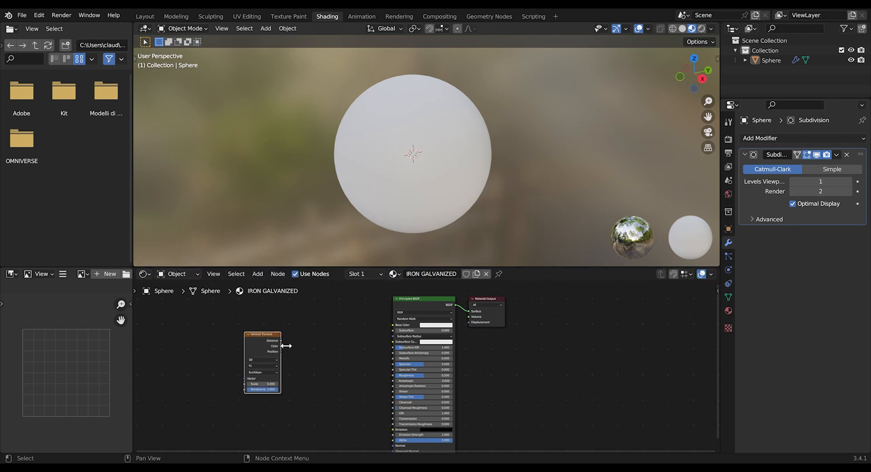
left_click(262, 334)
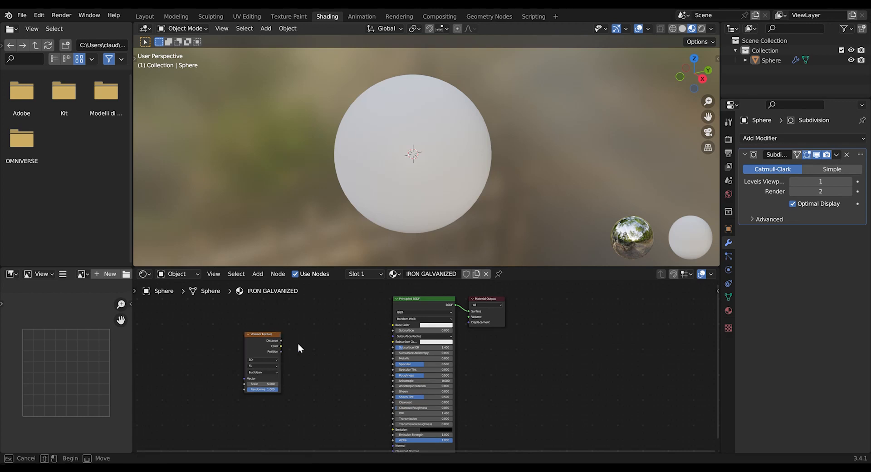
left_click_drag(280, 346, 392, 325)
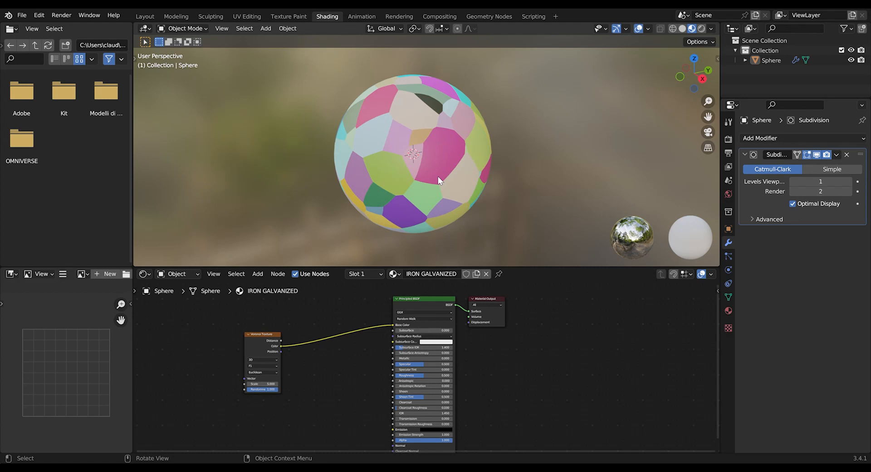
mouse_move(413, 237)
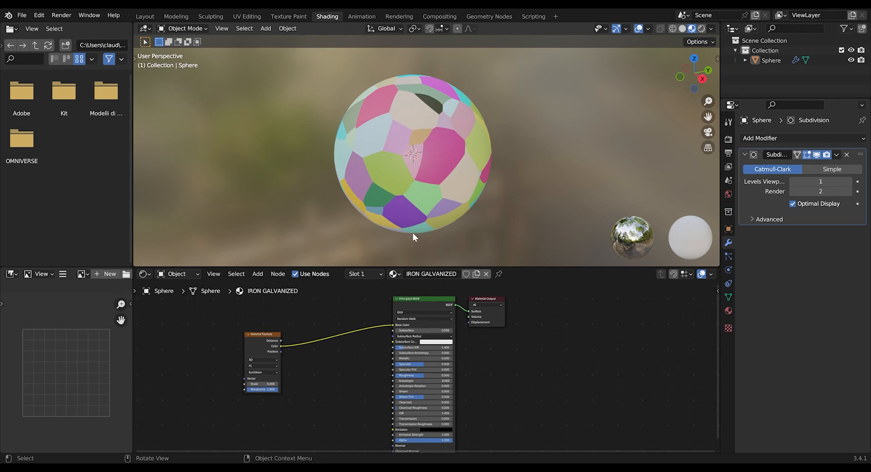
mouse_move(449, 170)
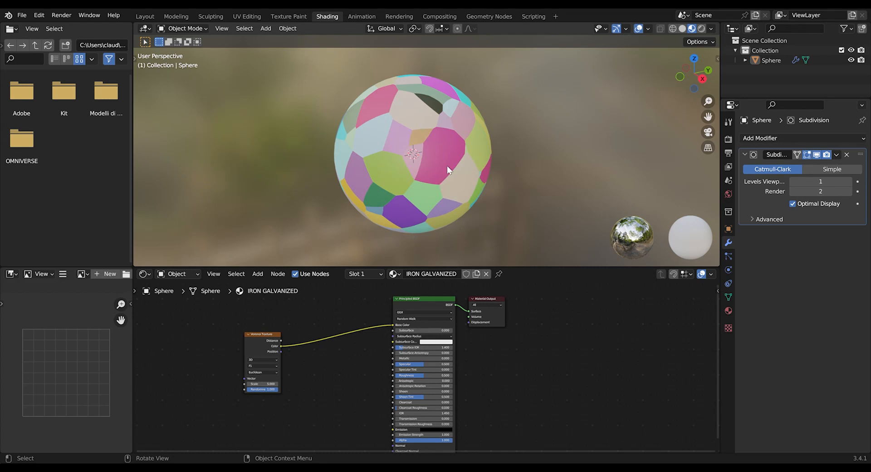
mouse_move(399, 89)
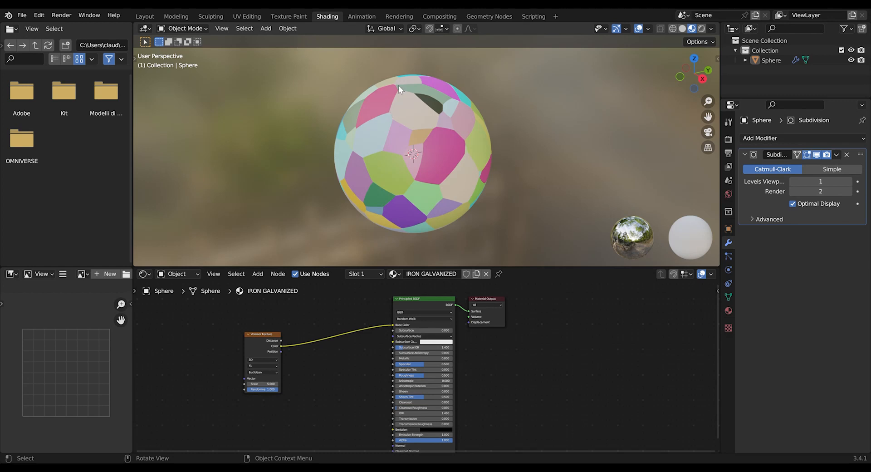
mouse_move(375, 87)
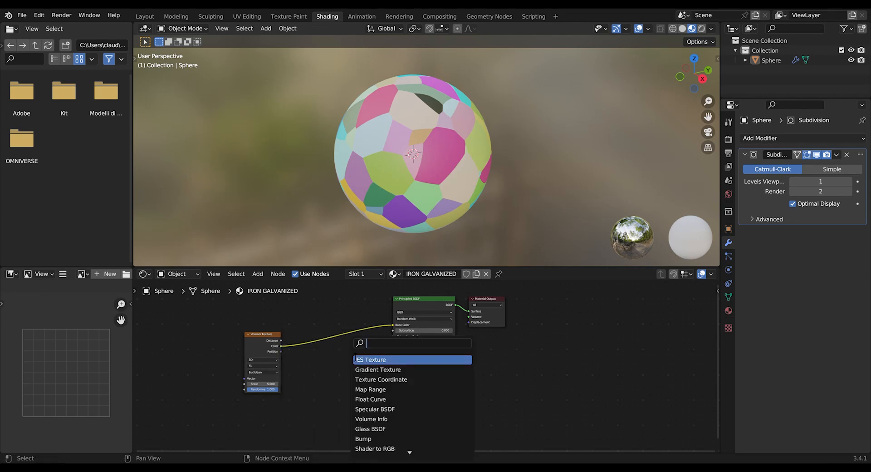
Drop a ColorRamp node onto the Voronoi-to-Principled BSDF link
left_click(378, 369)
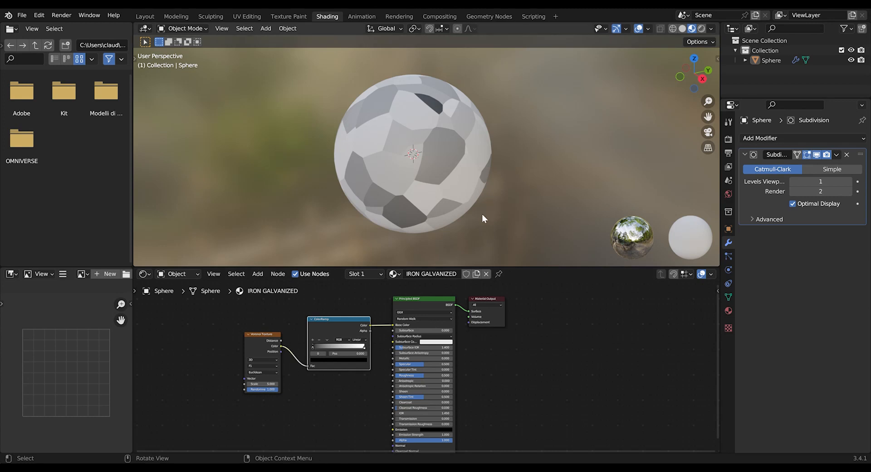
mouse_move(491, 345)
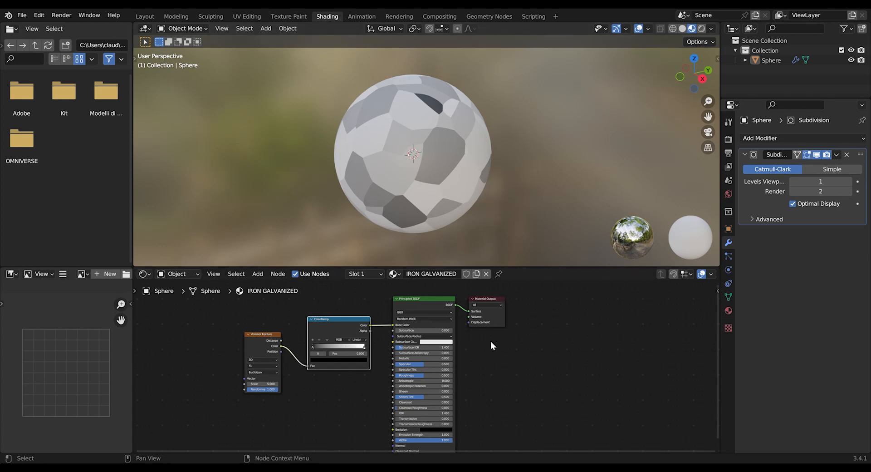
mouse_move(436, 178)
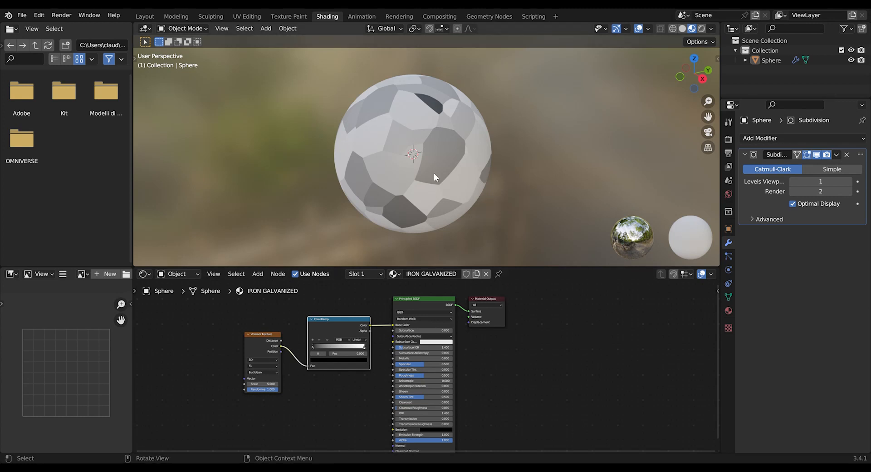
mouse_move(307, 345)
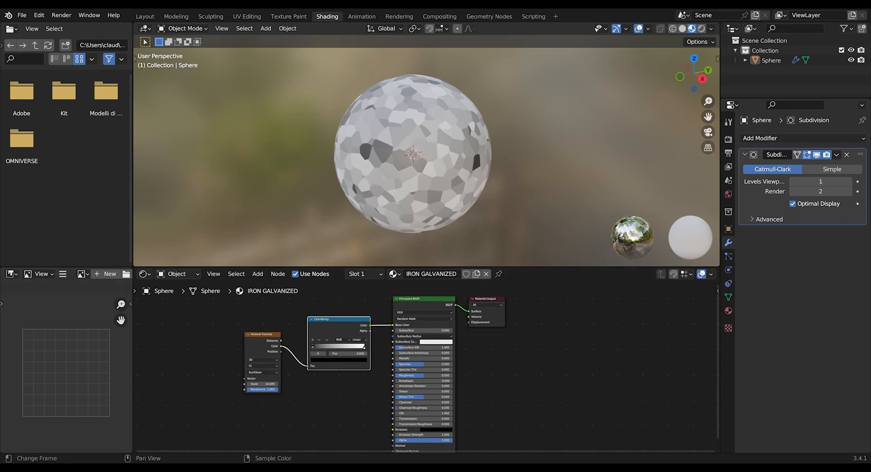
mouse_move(317, 403)
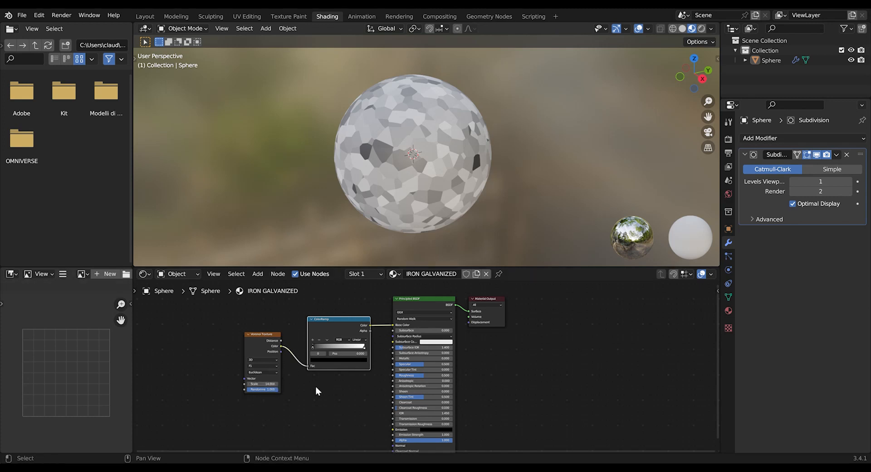
mouse_move(286, 391)
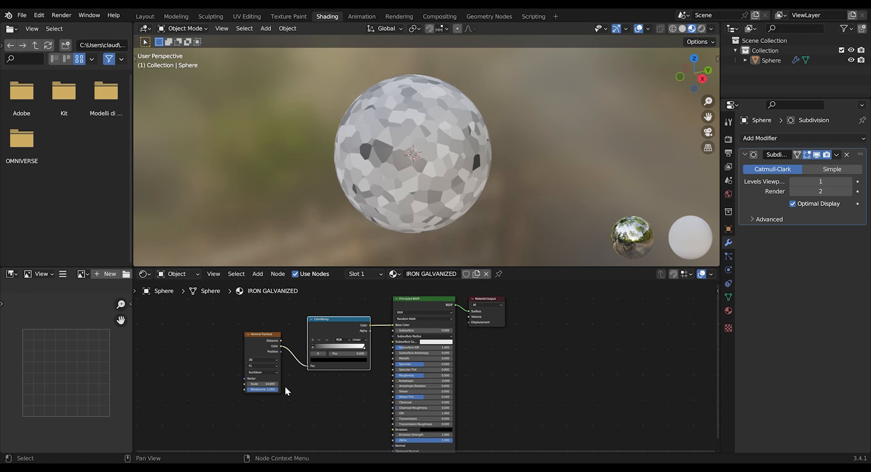
mouse_move(439, 304)
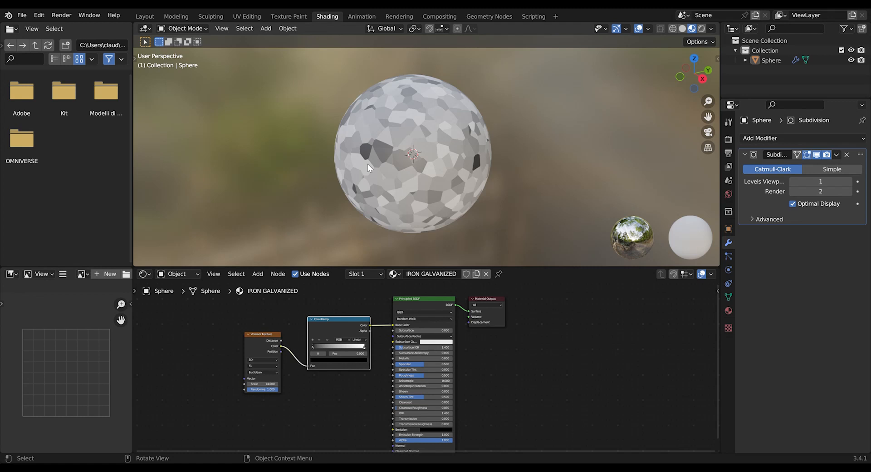
mouse_move(373, 160)
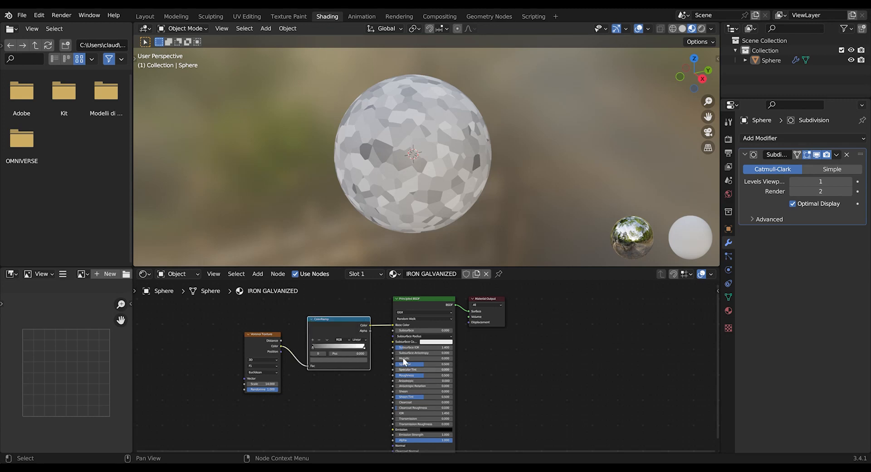
mouse_move(447, 343)
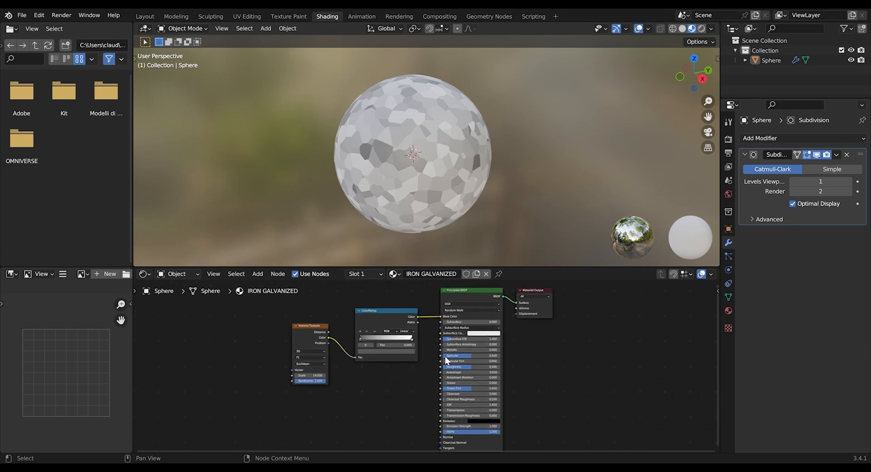
mouse_move(483, 367)
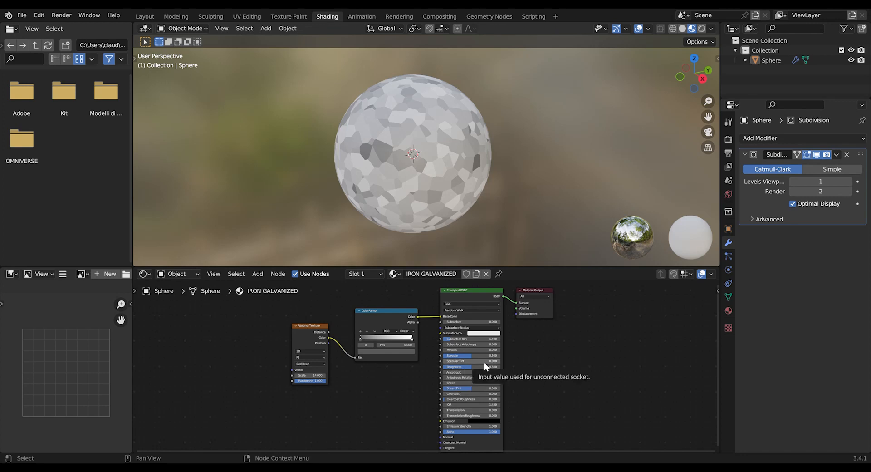
mouse_move(472, 367)
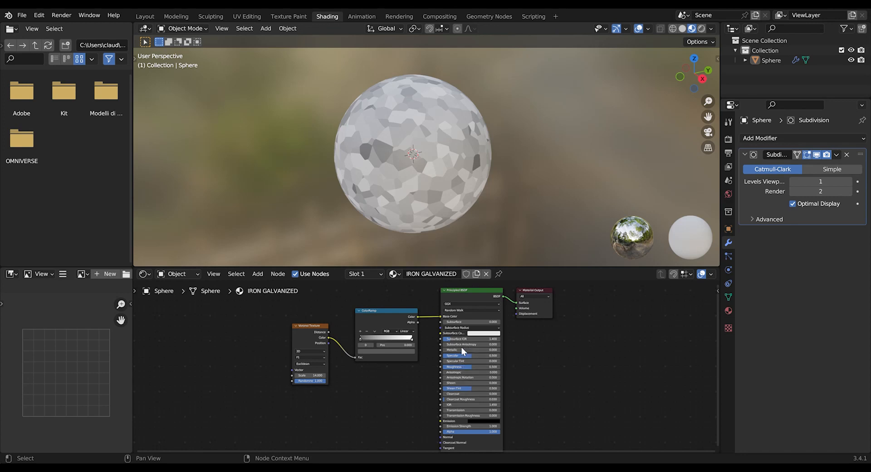
mouse_move(462, 351)
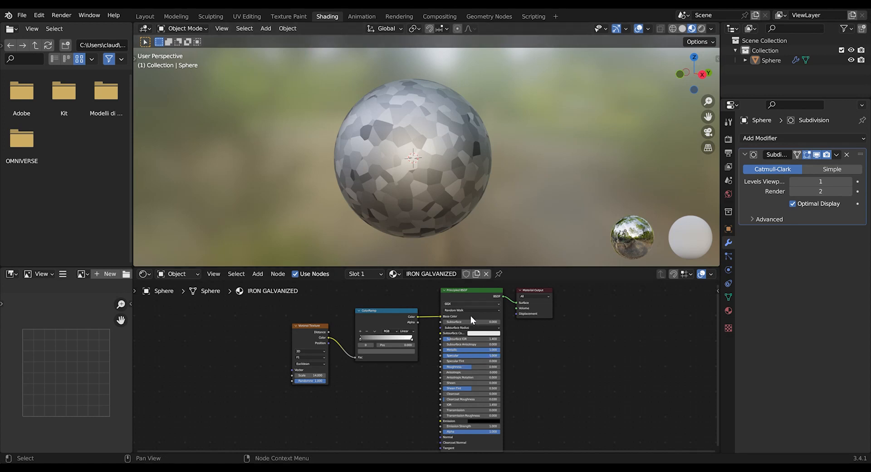
mouse_move(442, 208)
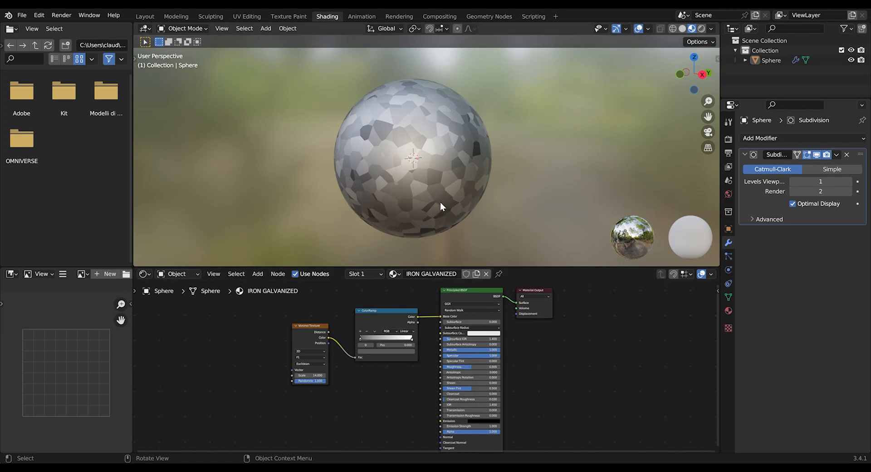
mouse_move(444, 202)
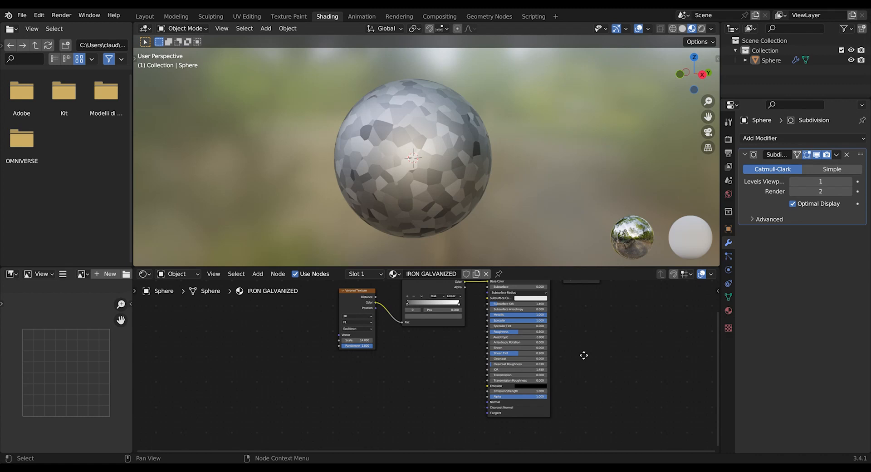
Add a Bump node with the ColorRamp color feeding its Height input
left_click(257, 274)
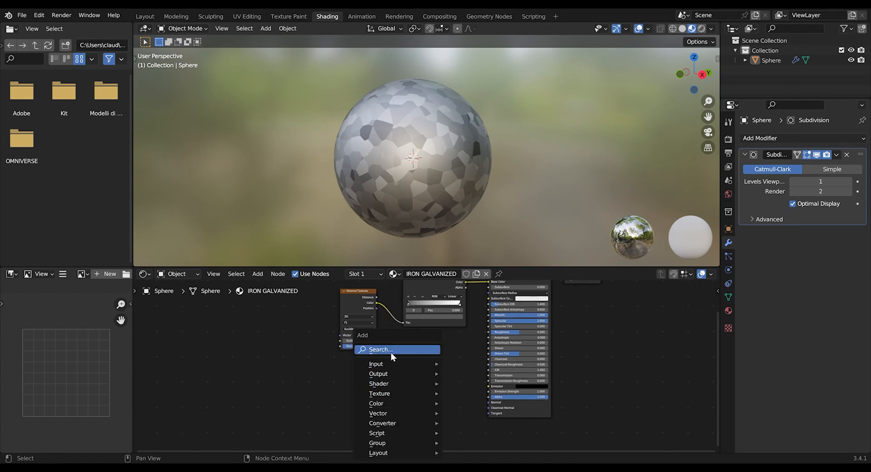
type("bump")
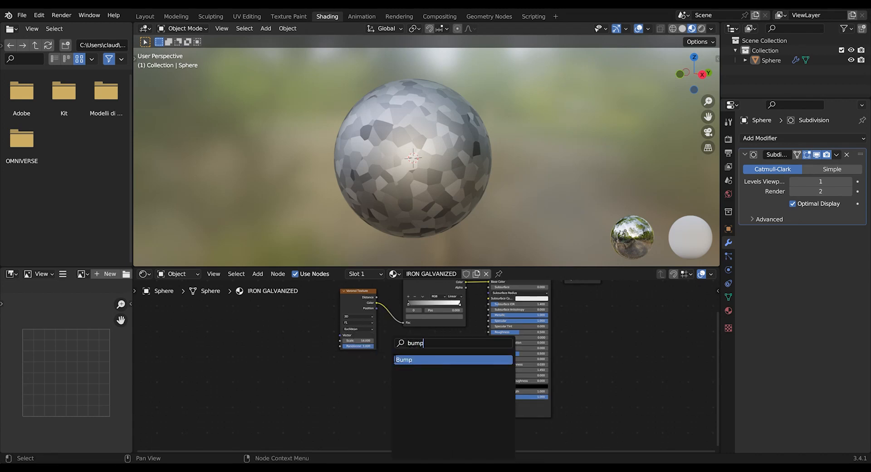
left_click(404, 360)
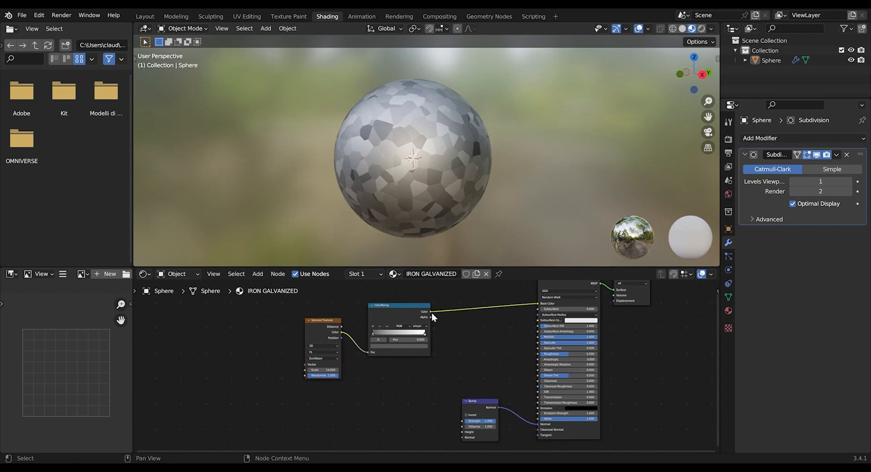
left_click_drag(429, 314, 457, 433)
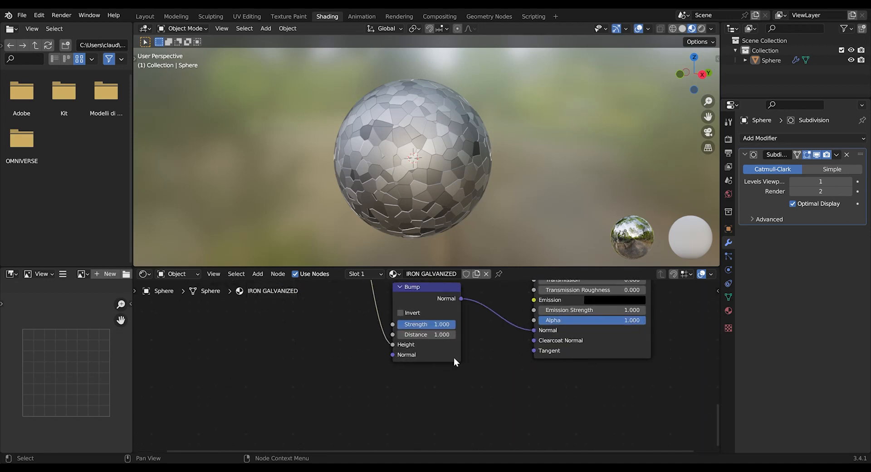
mouse_move(446, 325)
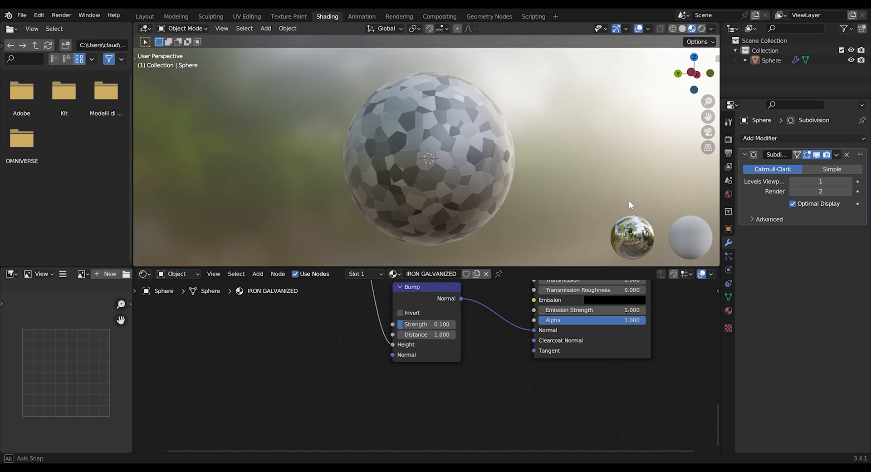
left_click_drag(631, 205, 550, 216)
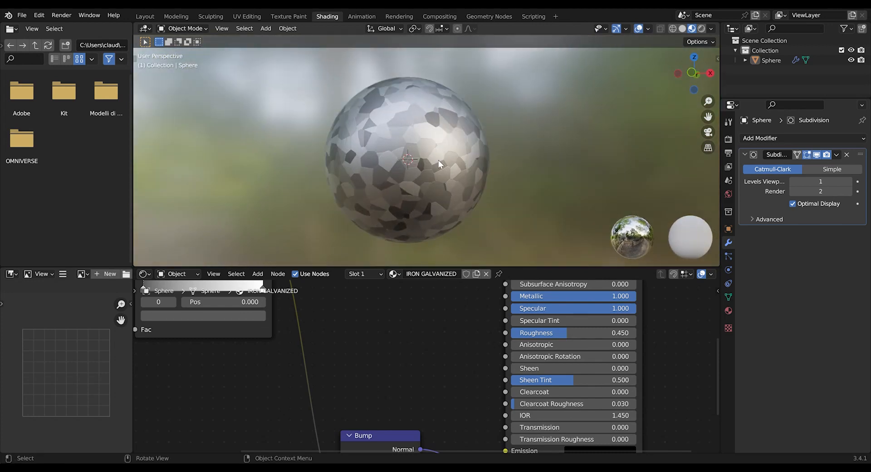
mouse_move(426, 166)
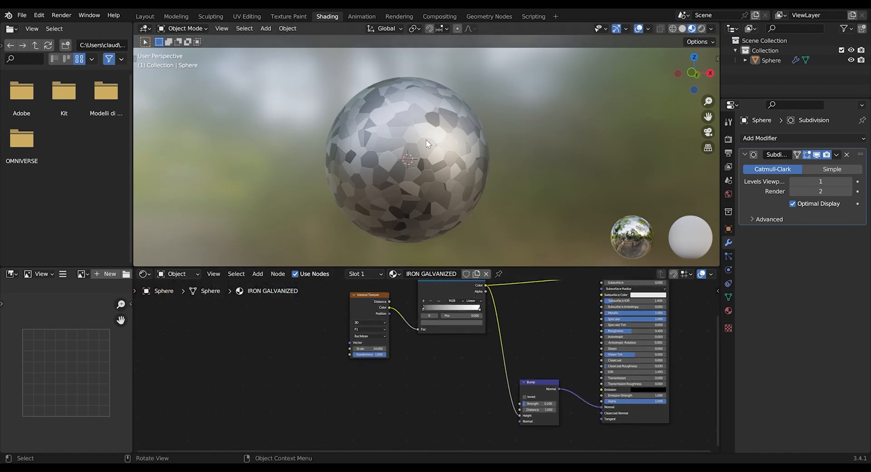
mouse_move(376, 166)
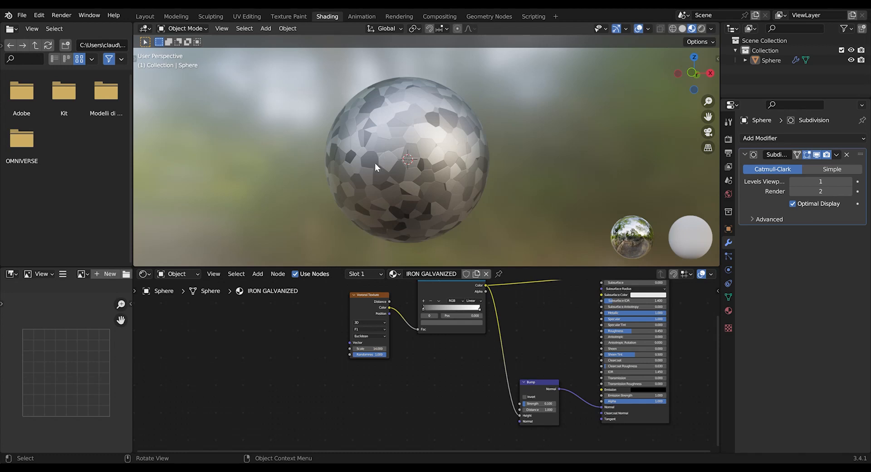
mouse_move(318, 319)
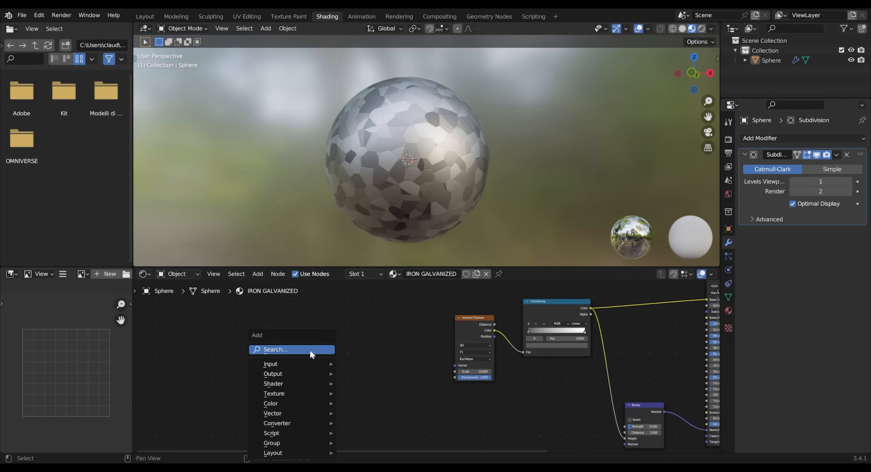
Add a Musgrave Texture with Scale 100, Detail 1.5 and Dimension 40
type("mu")
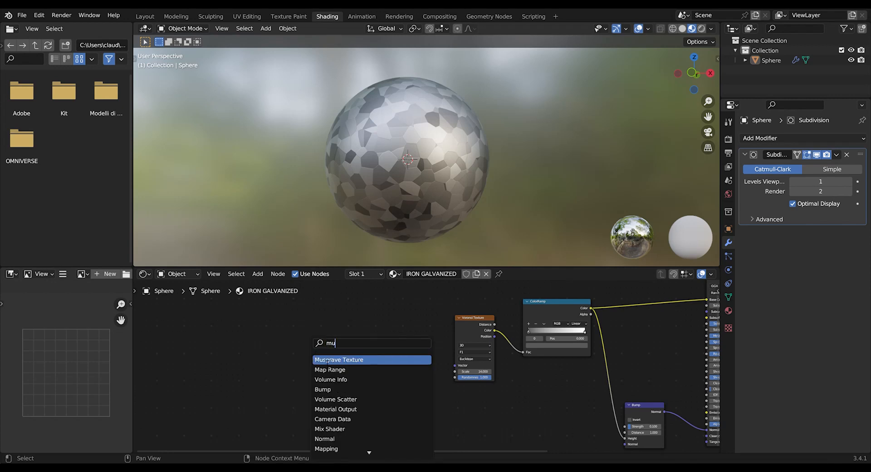
left_click(338, 359)
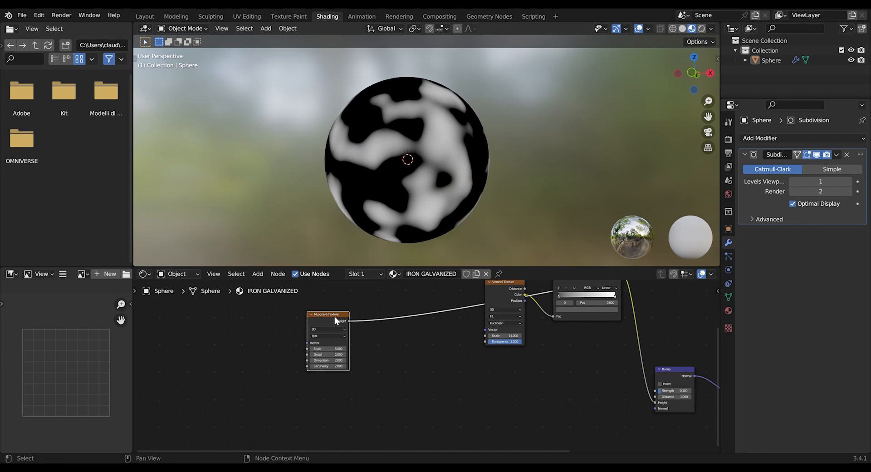
left_click(328, 349)
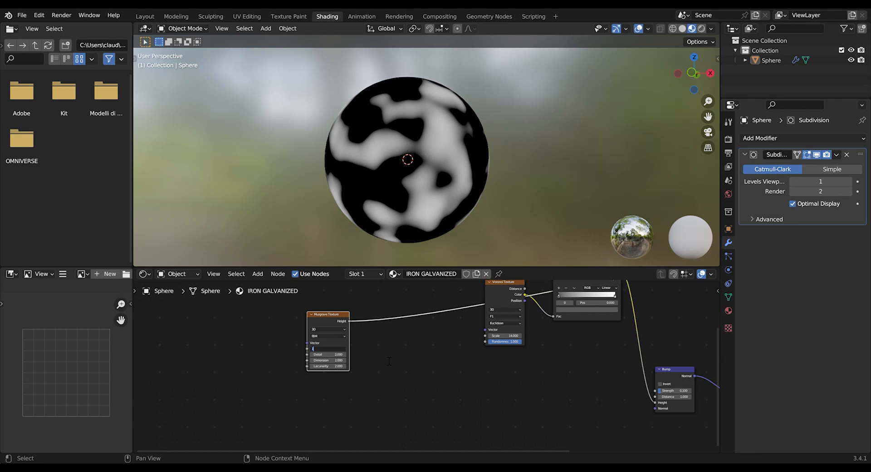
type("100.000")
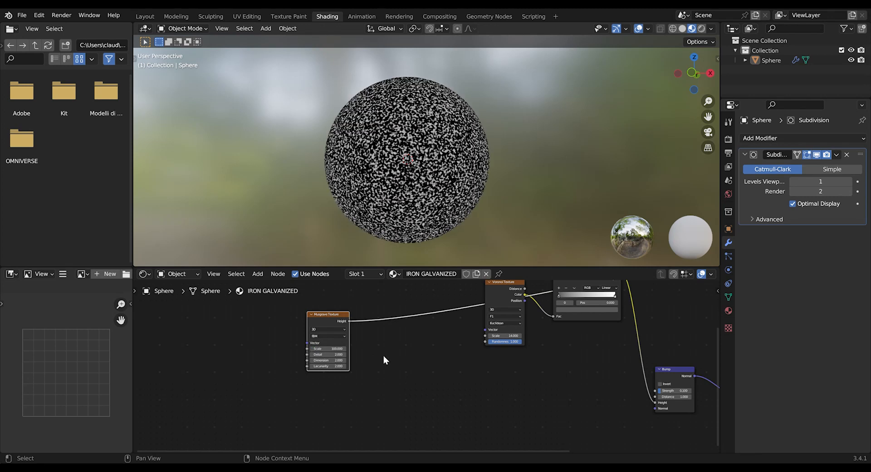
double_click(328, 354)
type("1.500")
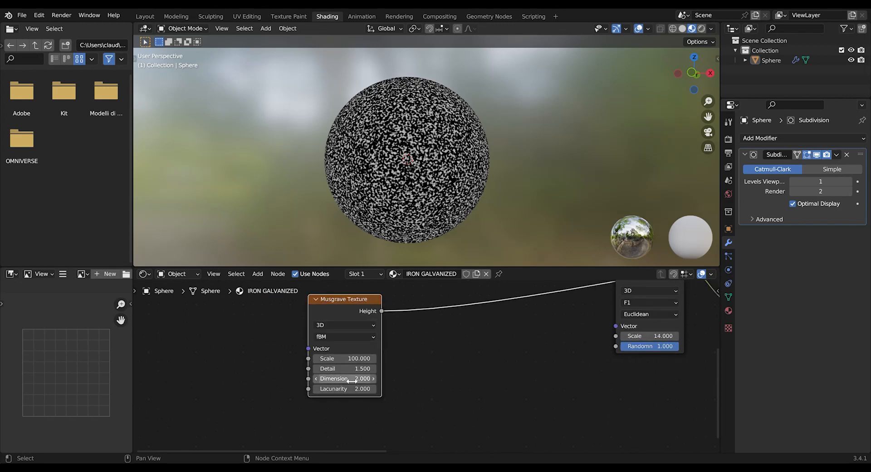
double_click(345, 378)
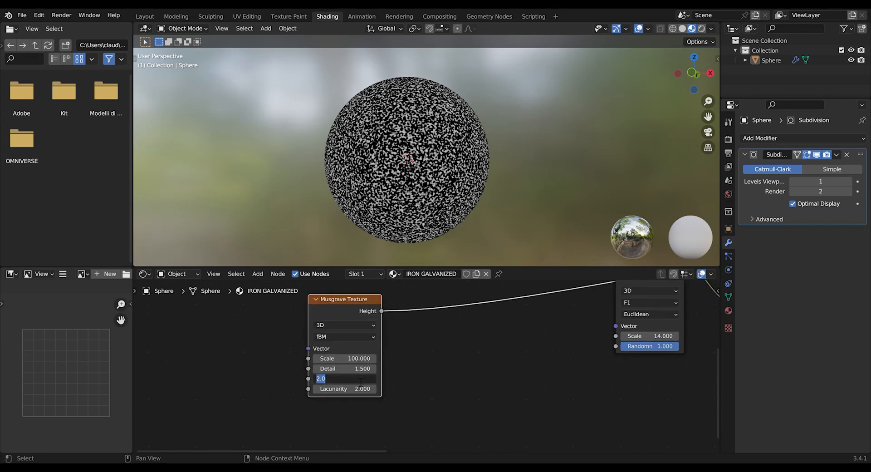
type("40.000")
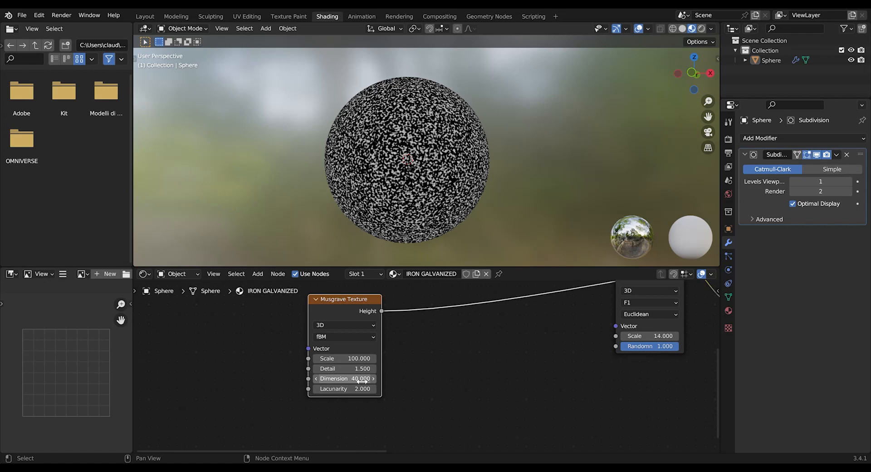
mouse_move(402, 282)
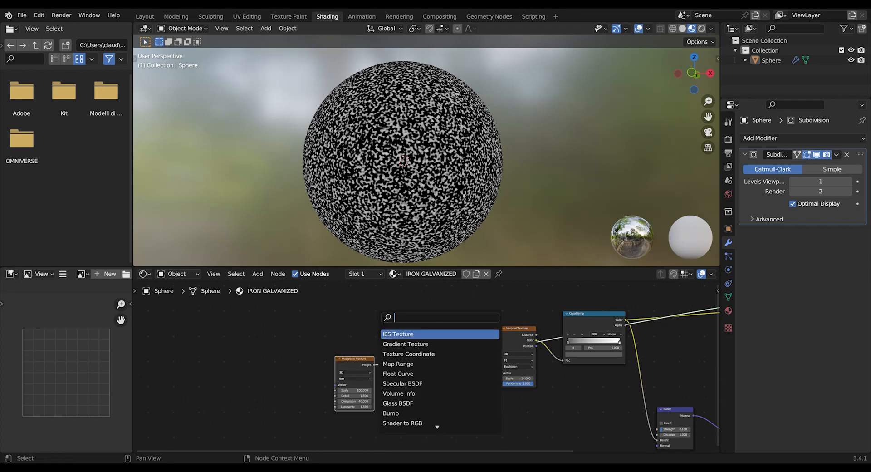
Add a Noise Texture with Scale 200, Detail 15 and Roughness 0.5
type("noi")
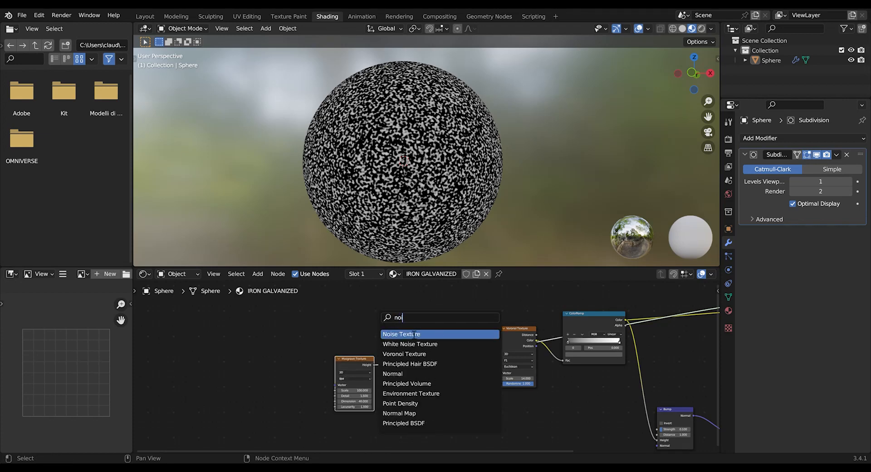
left_click(401, 334)
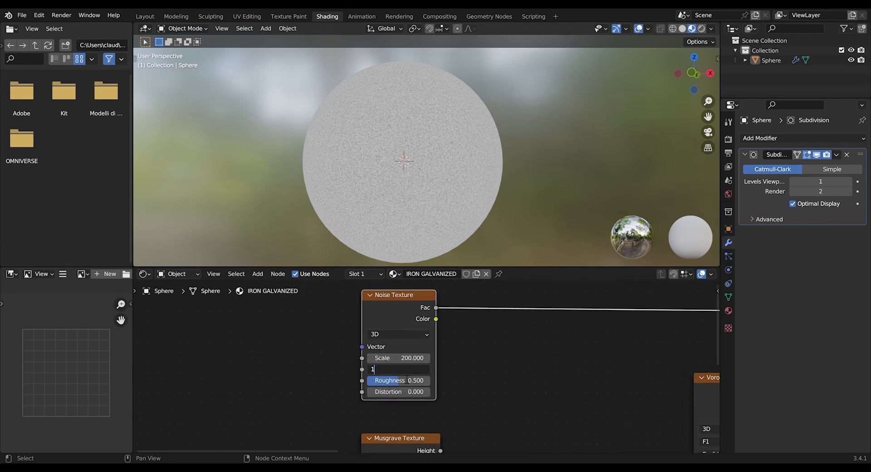
type("15.000")
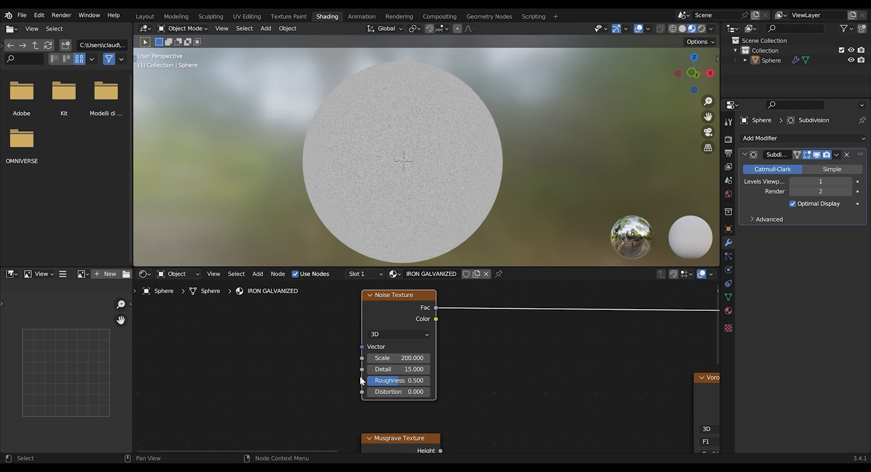
double_click(398, 381)
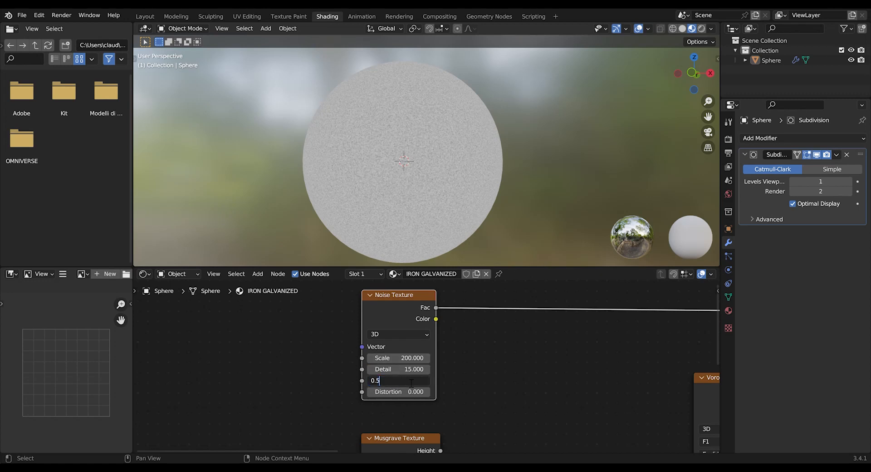
key("Return")
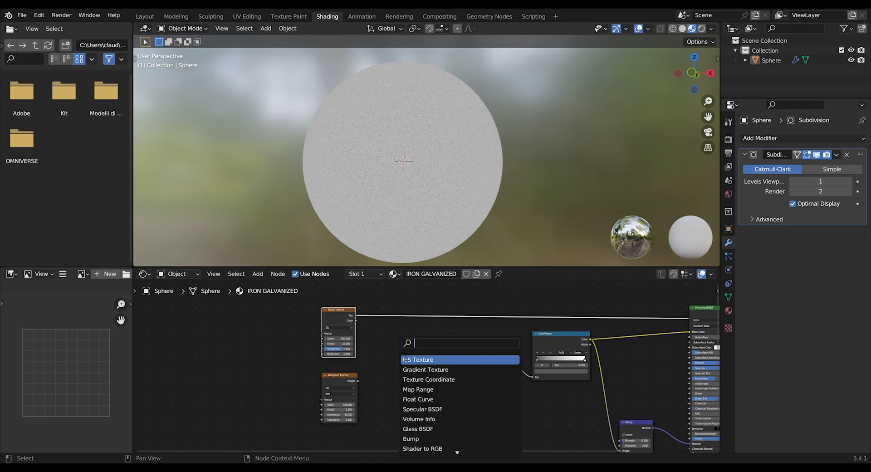
Add a Mix node taking Noise and Musgrave inputs, with factor 0.5
type("mix")
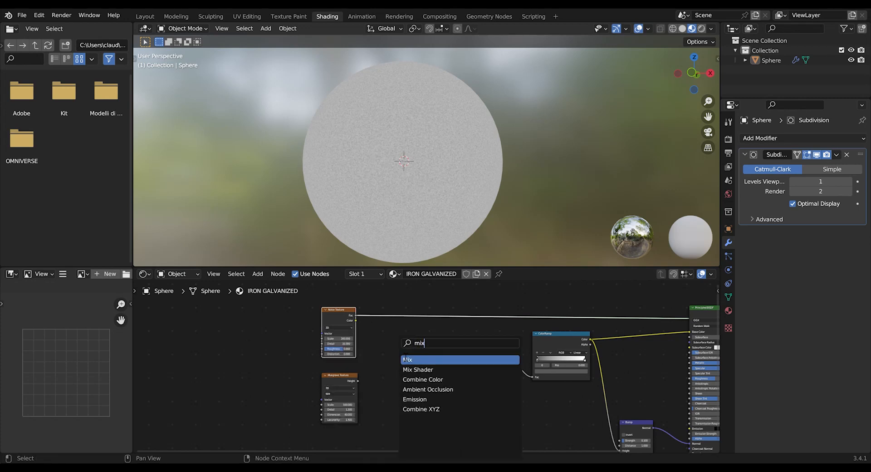
left_click(407, 359)
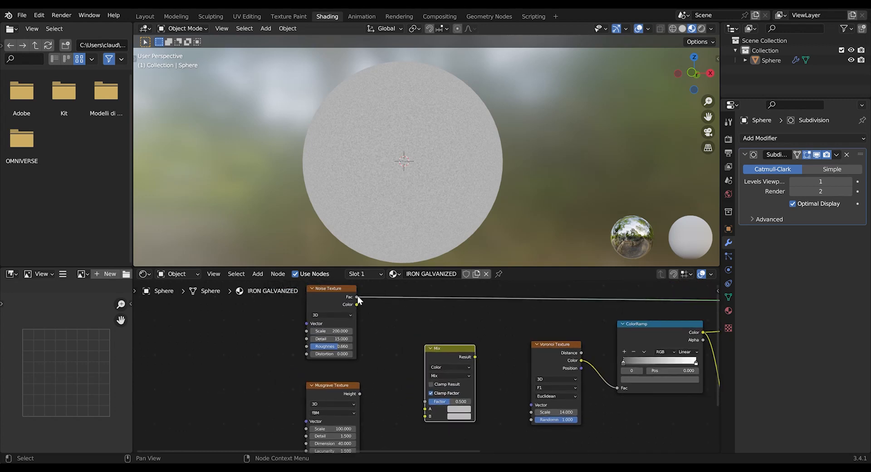
left_click_drag(357, 304, 423, 395)
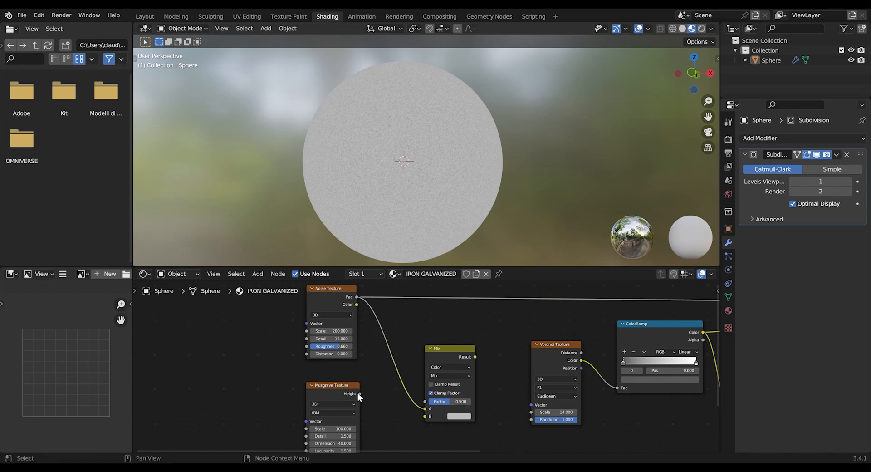
mouse_move(358, 396)
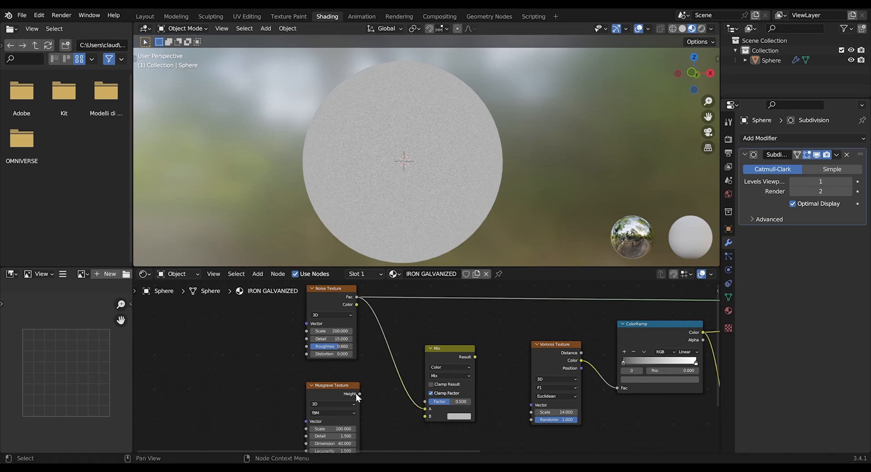
left_click_drag(359, 394, 425, 408)
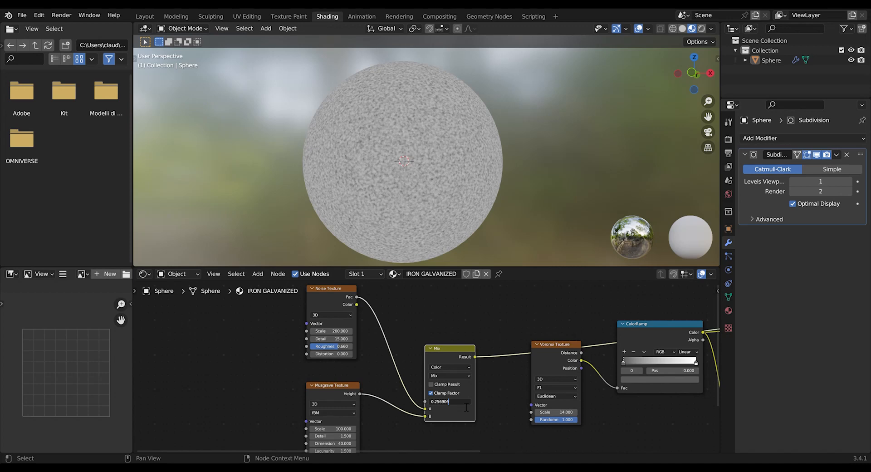
type("0.500")
key("Return")
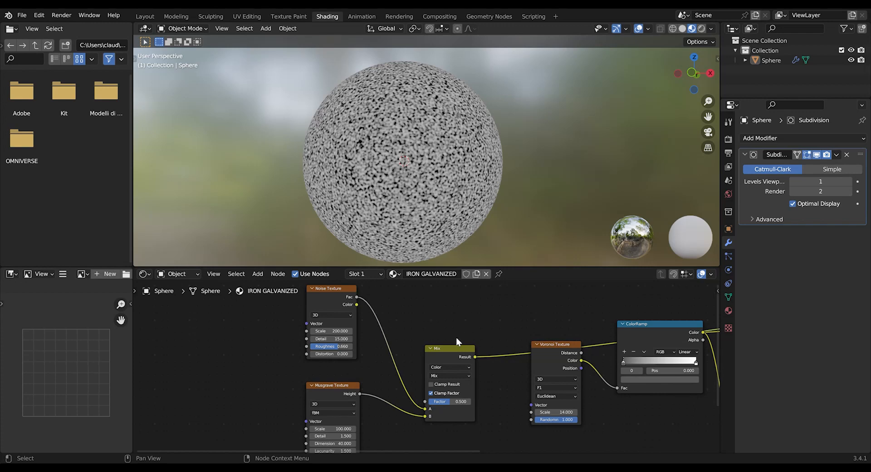
mouse_move(477, 404)
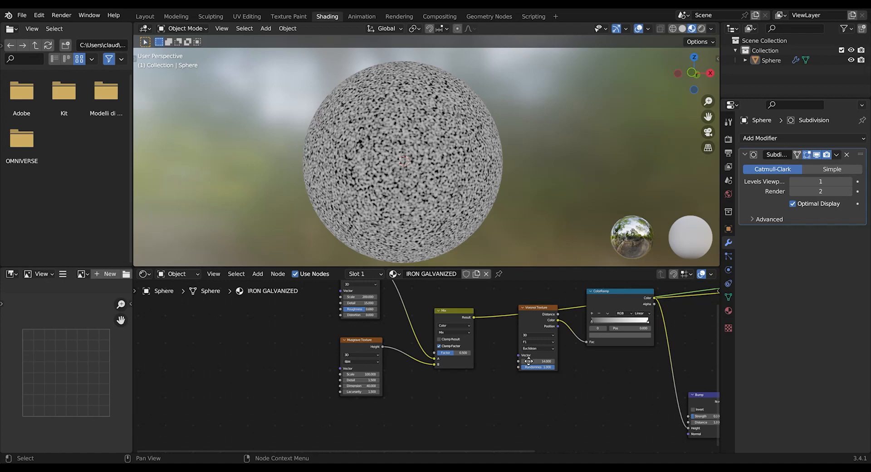
left_click_drag(360, 340, 306, 347)
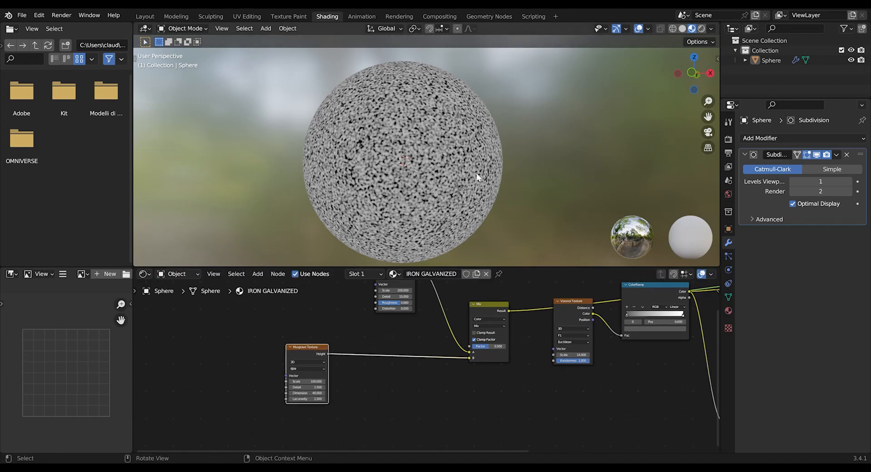
mouse_move(403, 257)
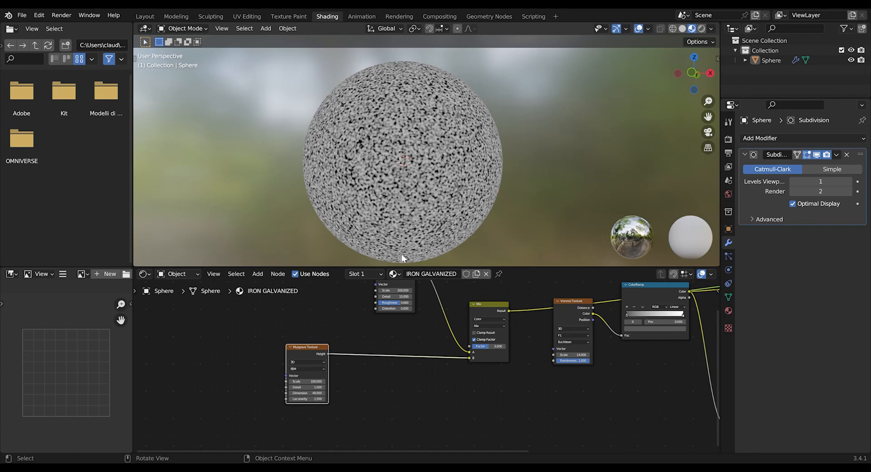
mouse_move(556, 419)
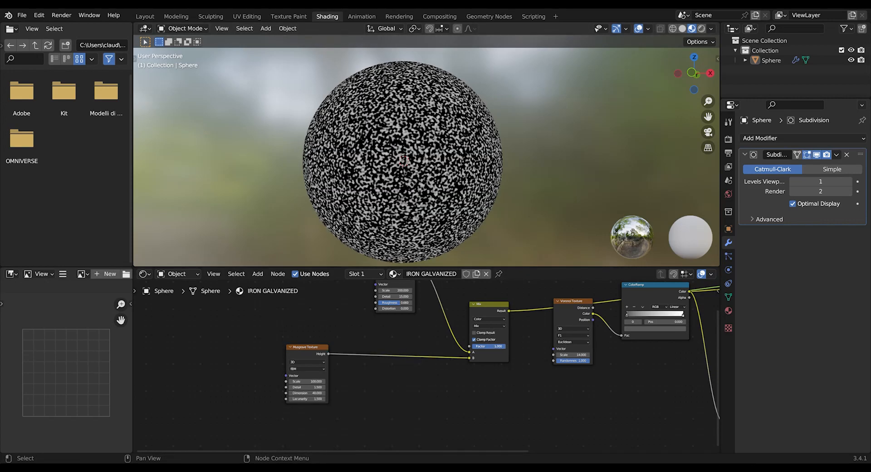
left_click_drag(487, 346, 498, 346)
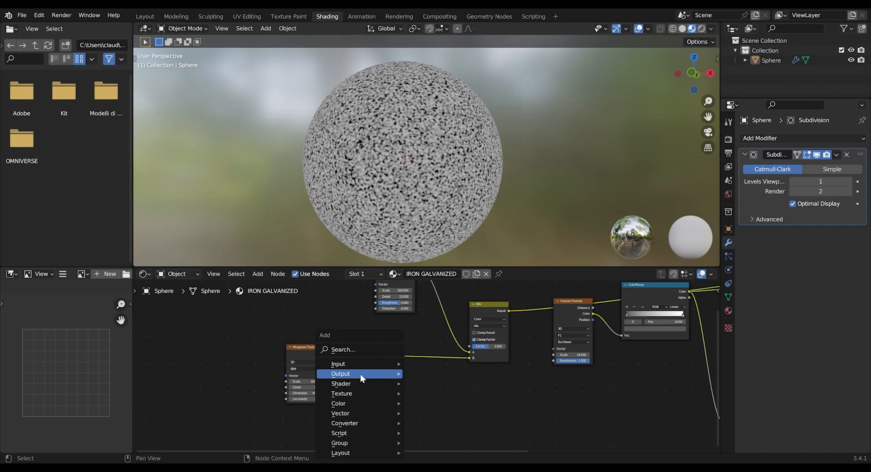
Add a ColorRamp after the Musgrave Texture and reposition its stops
type("col")
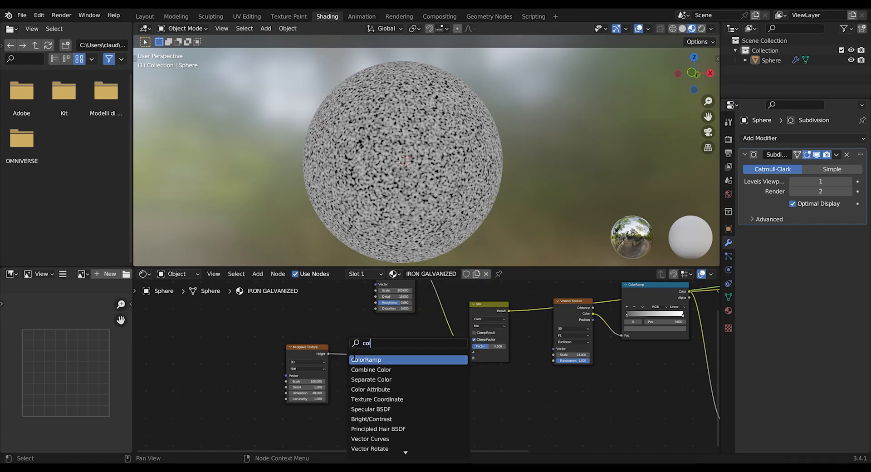
left_click(365, 359)
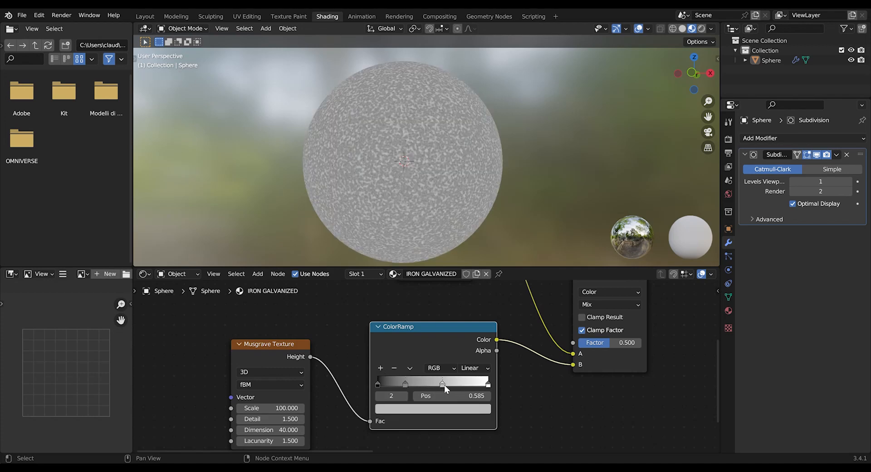
left_click_drag(442, 384, 454, 384)
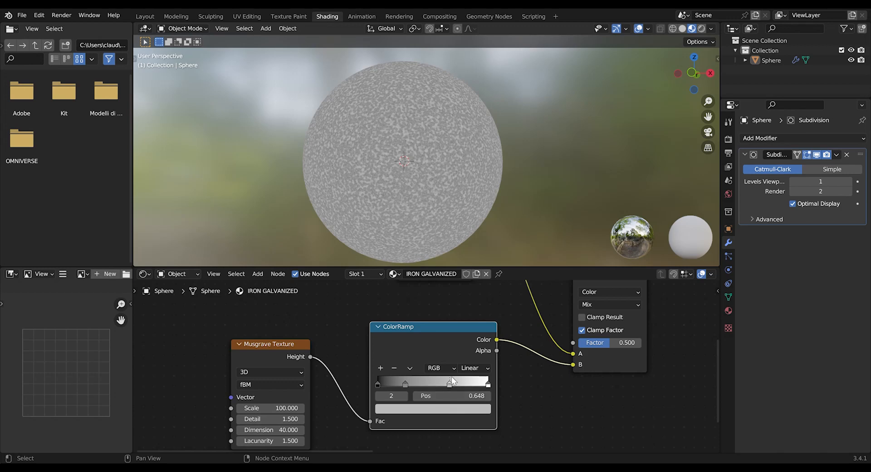
left_click_drag(449, 382, 487, 382)
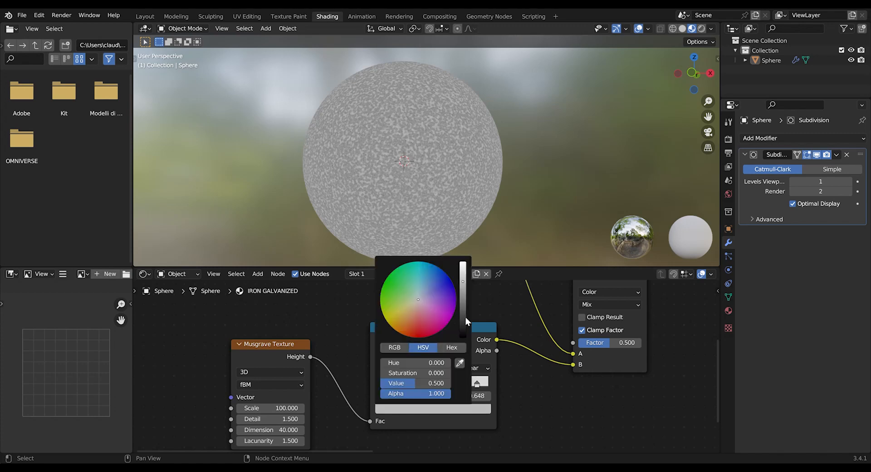
Set the ramp stop colours to darker greys
left_click(573, 388)
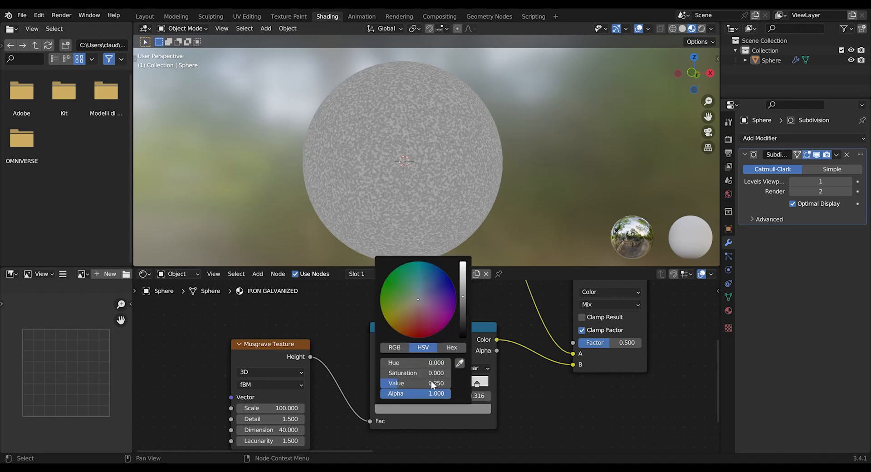
left_click(510, 372)
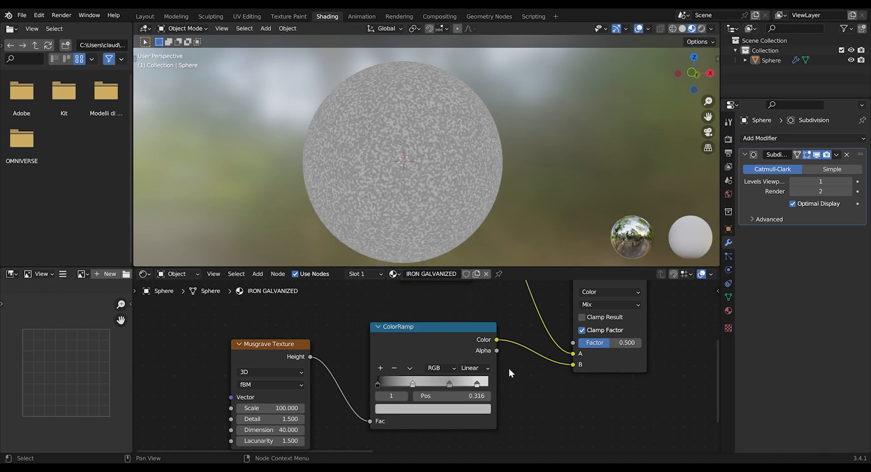
mouse_move(377, 386)
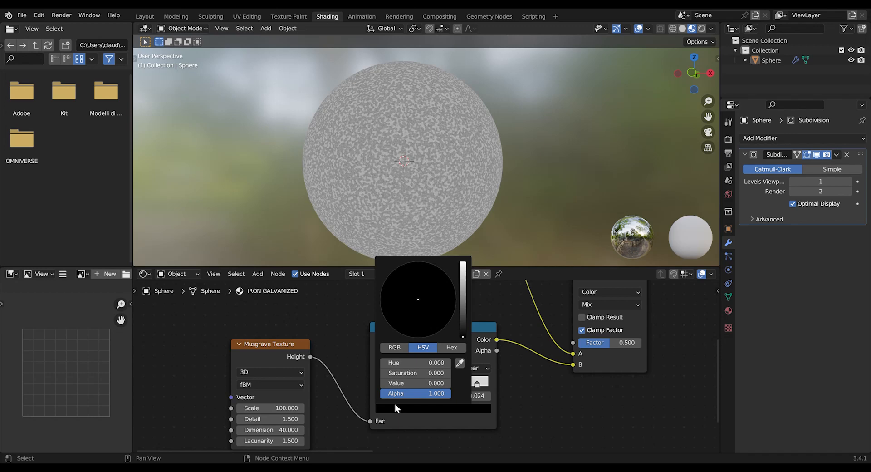
mouse_move(464, 337)
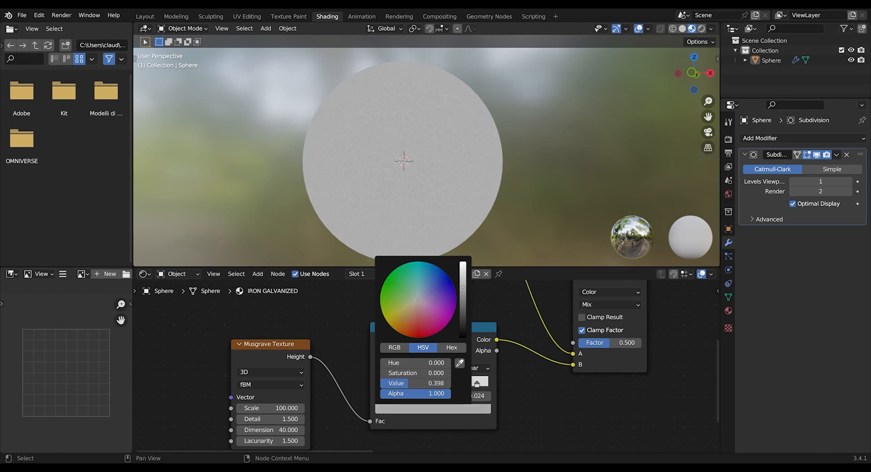
left_click_drag(463, 286, 463, 285)
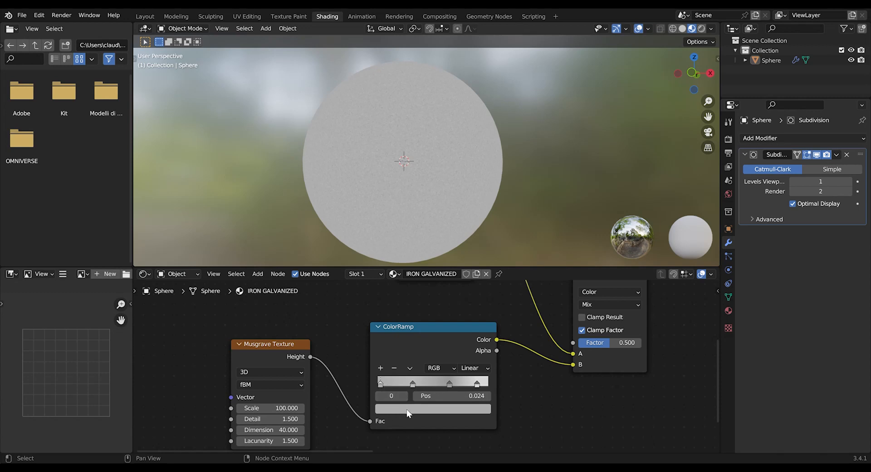
left_click(433, 409)
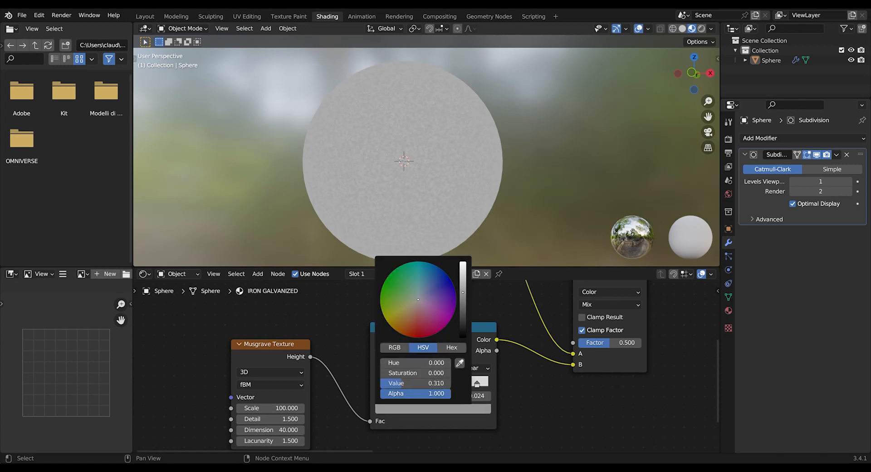
left_click(402, 107)
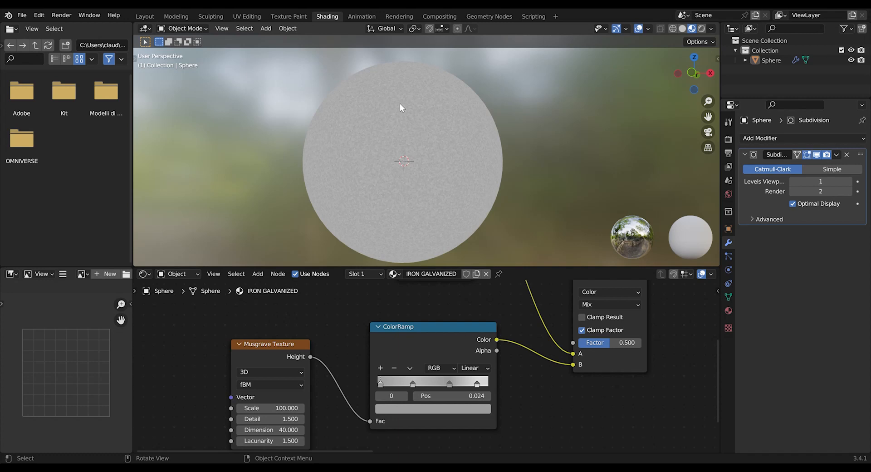
mouse_move(377, 185)
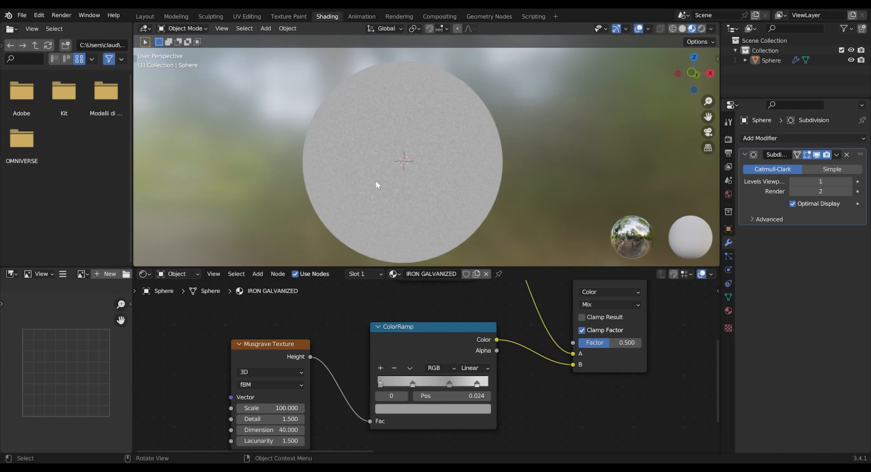
mouse_move(461, 236)
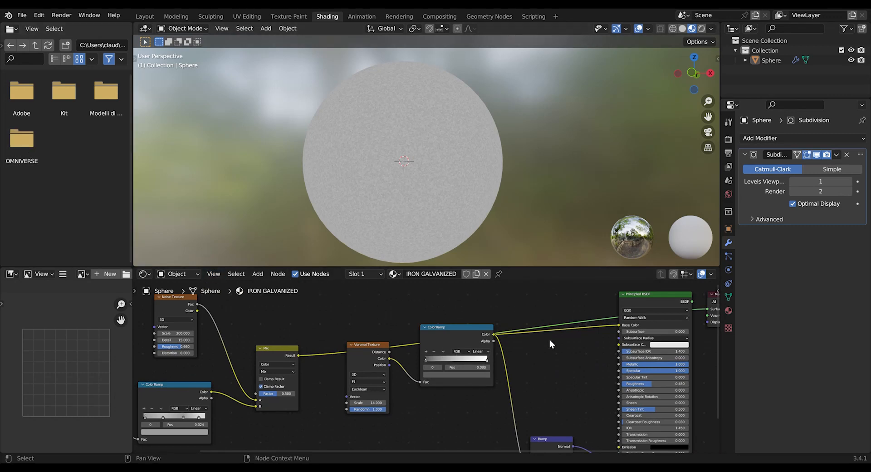
mouse_move(561, 362)
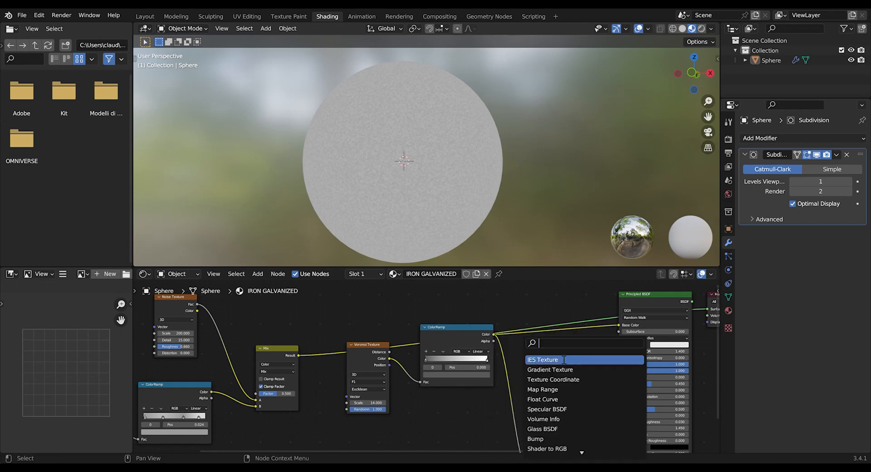
Drop a Mix node onto the ColorRamp-to-Base Color link
type("m")
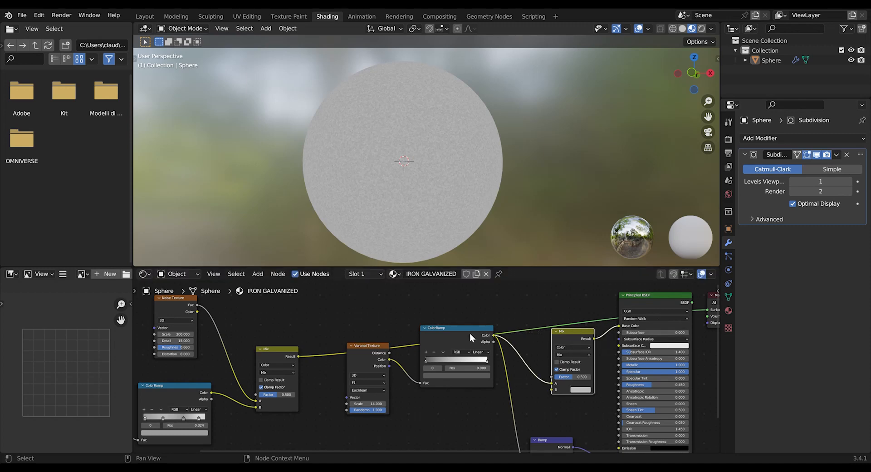
left_click(368, 345)
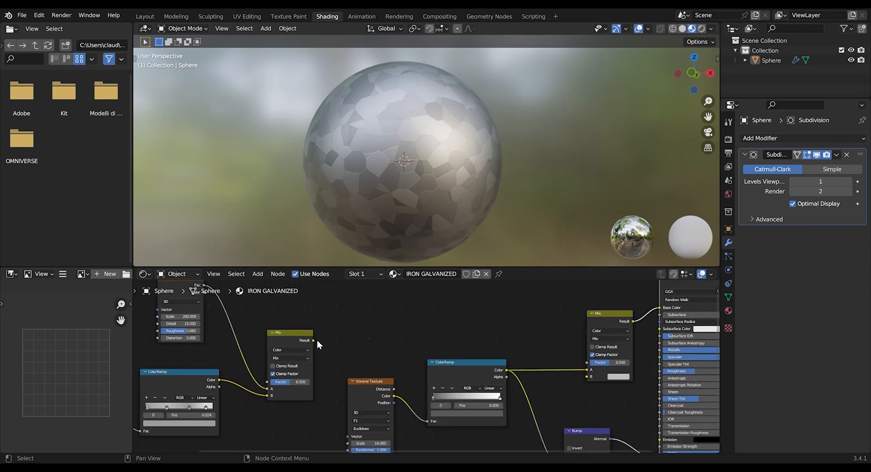
Connect the earlier Mix result into the new Mix node and settle its factor near 0.5
left_click_drag(312, 340, 406, 309)
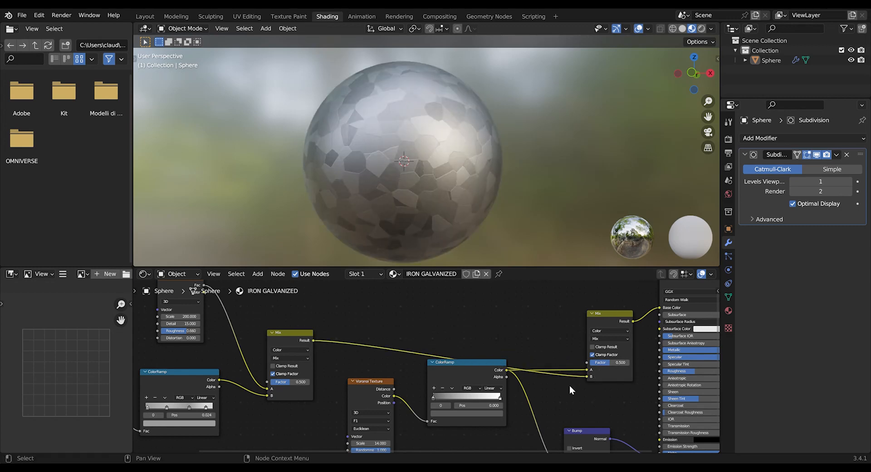
mouse_move(561, 368)
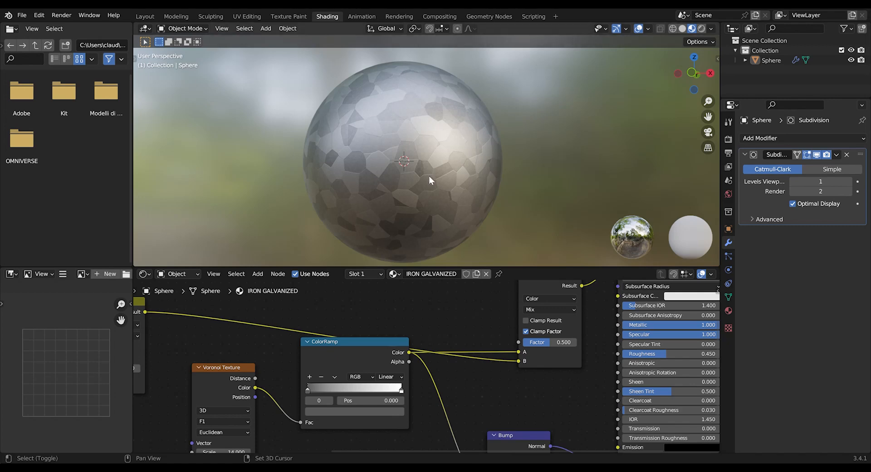
left_click_drag(431, 180, 458, 192)
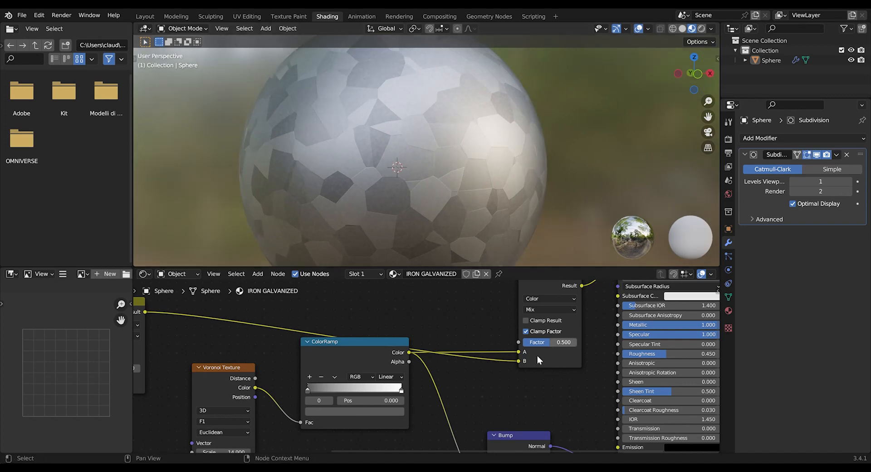
mouse_move(554, 348)
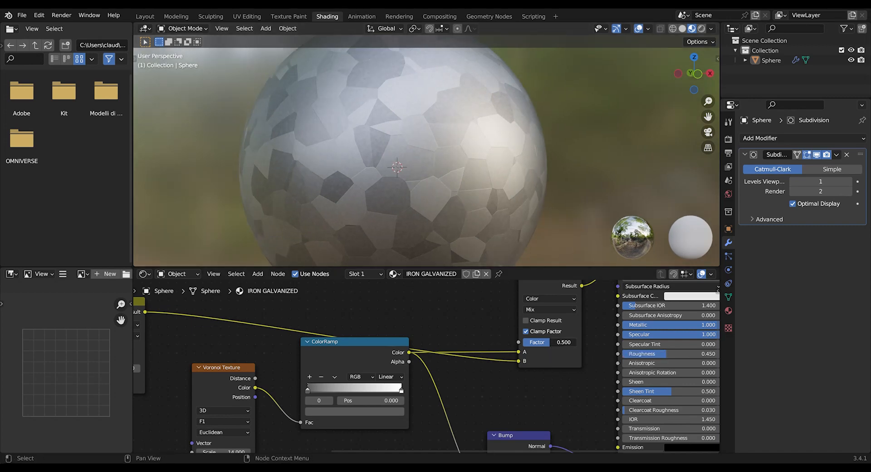
left_click_drag(550, 342, 558, 341)
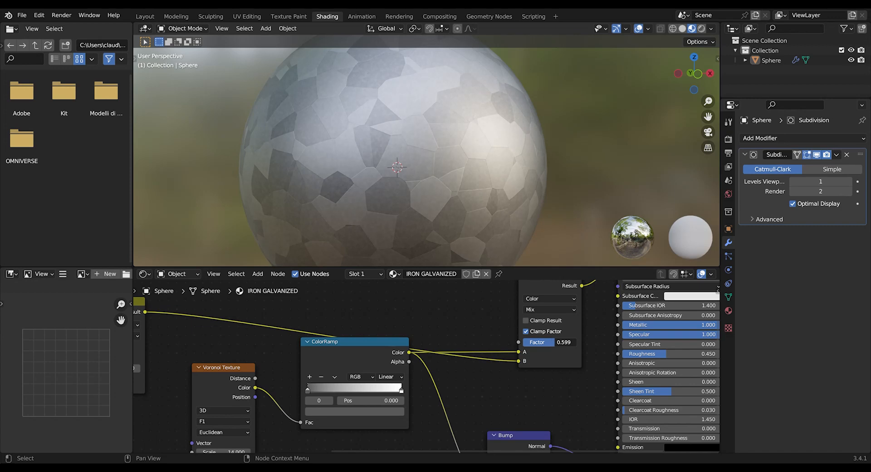
left_click_drag(563, 341, 555, 341)
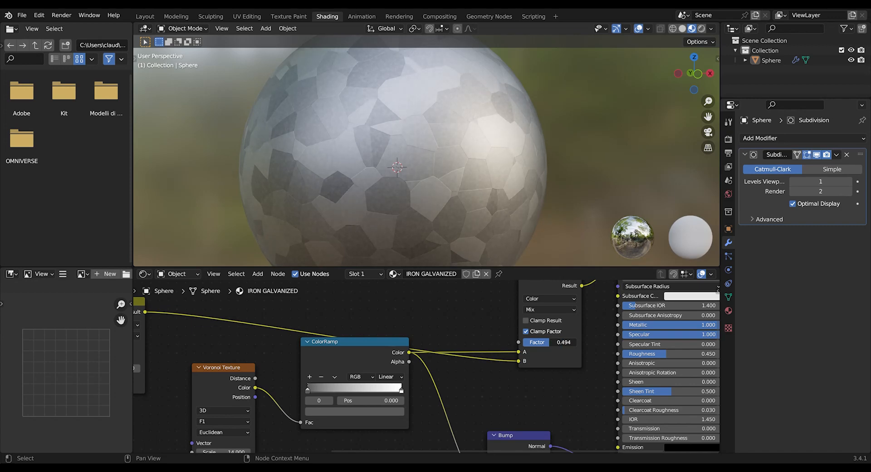
left_click_drag(549, 342, 561, 342)
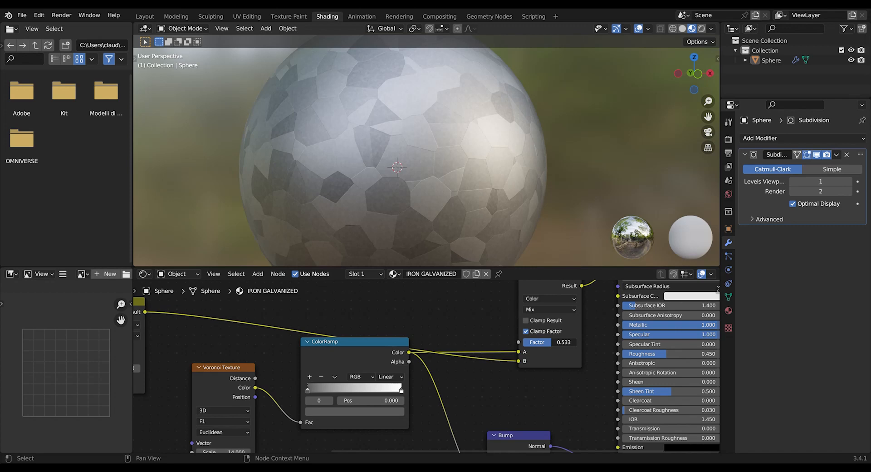
left_click_drag(555, 342, 564, 341)
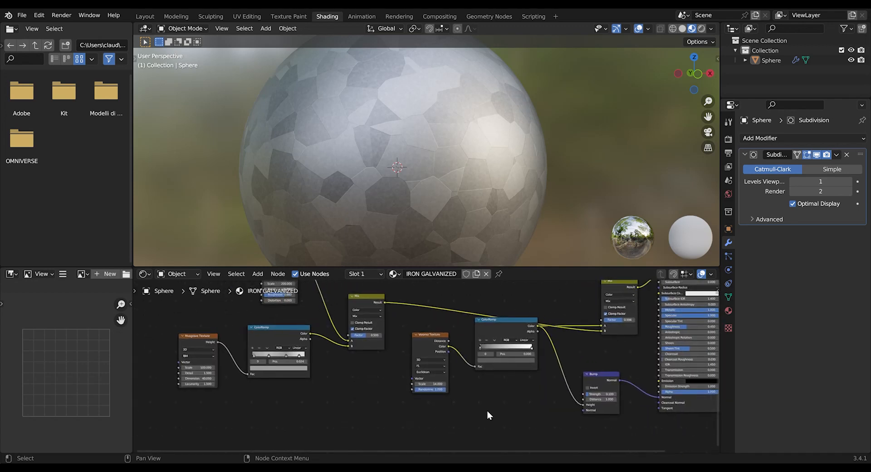
Lower the Bump node's strength to a faint 0.037
left_click(257, 274)
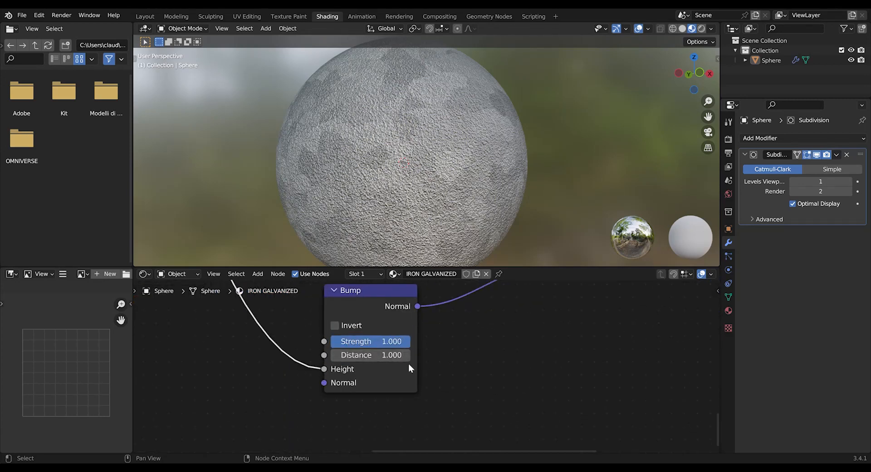
left_click_drag(391, 341, 366, 341)
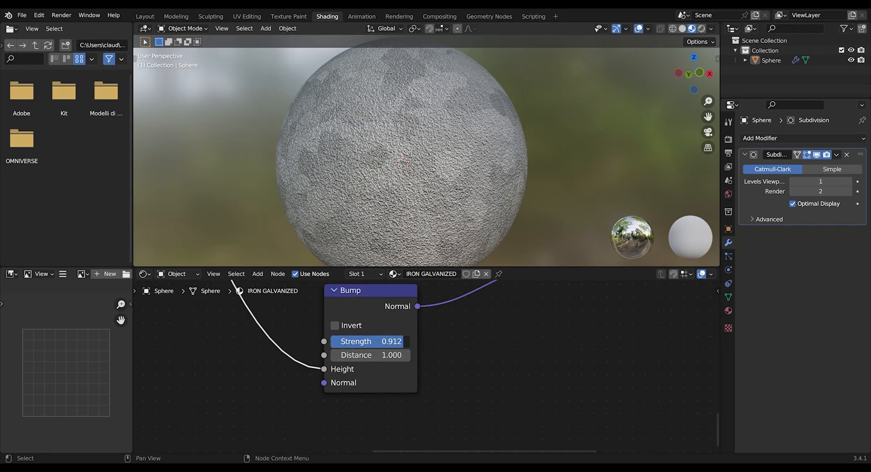
left_click_drag(391, 341, 366, 341)
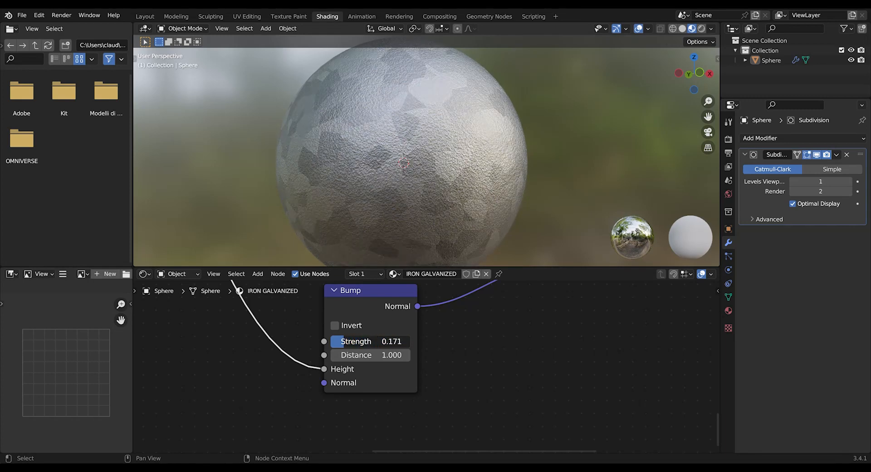
left_click_drag(392, 341, 345, 340)
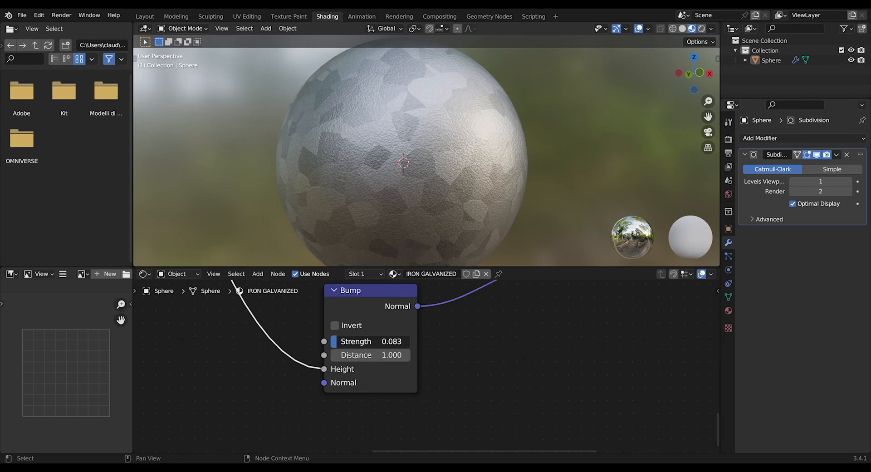
left_click_drag(372, 341, 356, 341)
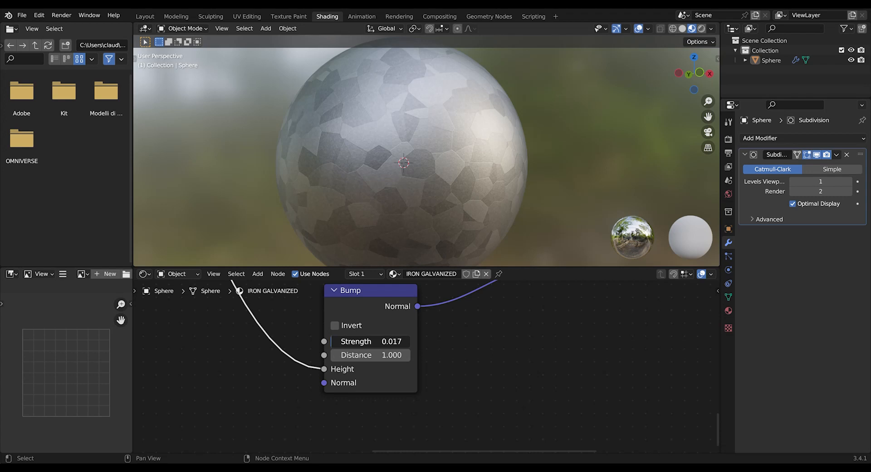
left_click_drag(367, 342, 384, 341)
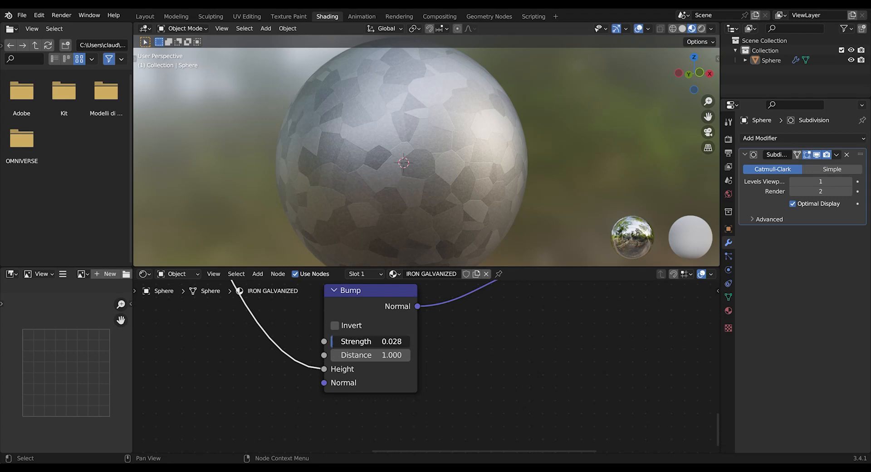
double_click(371, 341)
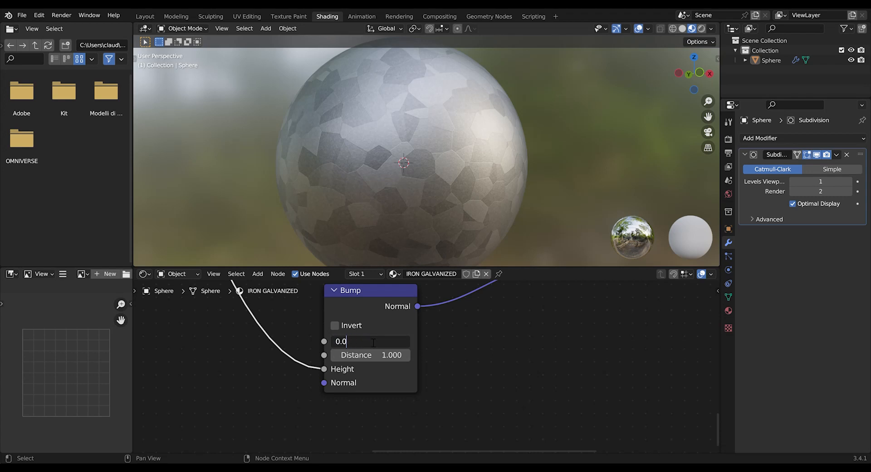
type("0.037")
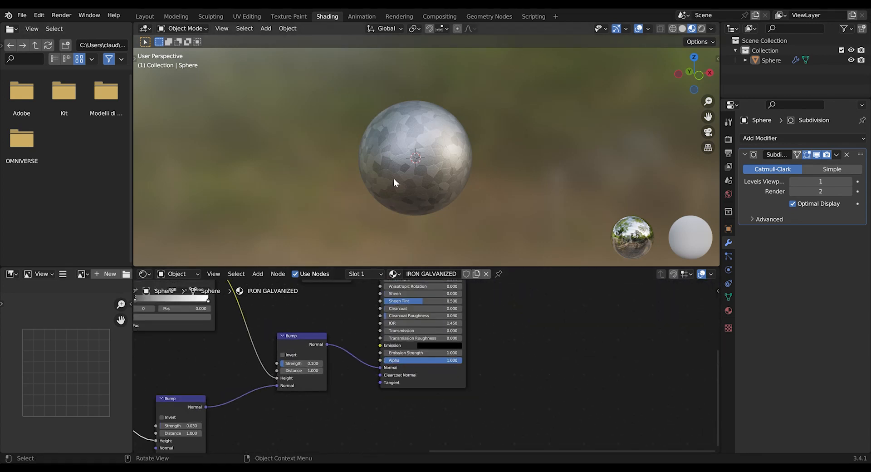
mouse_move(435, 188)
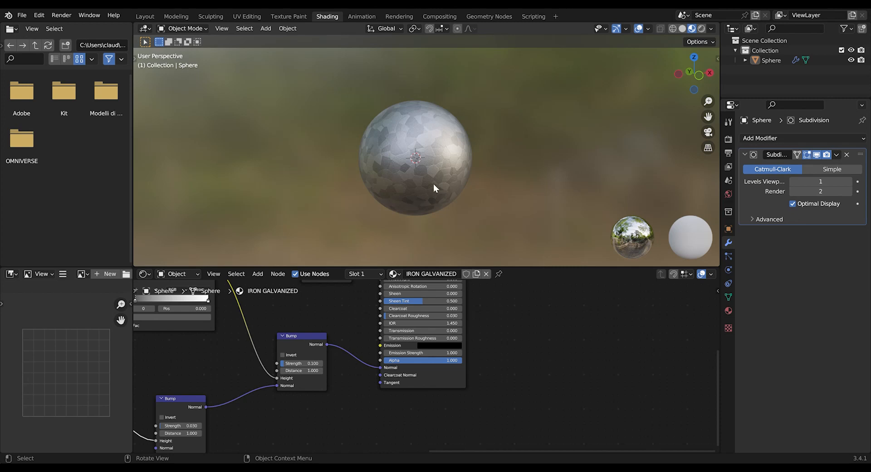
mouse_move(452, 228)
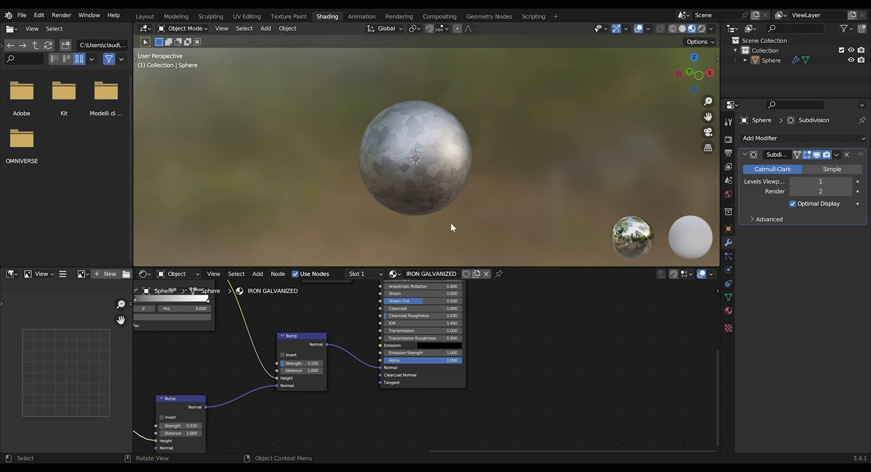
mouse_move(464, 211)
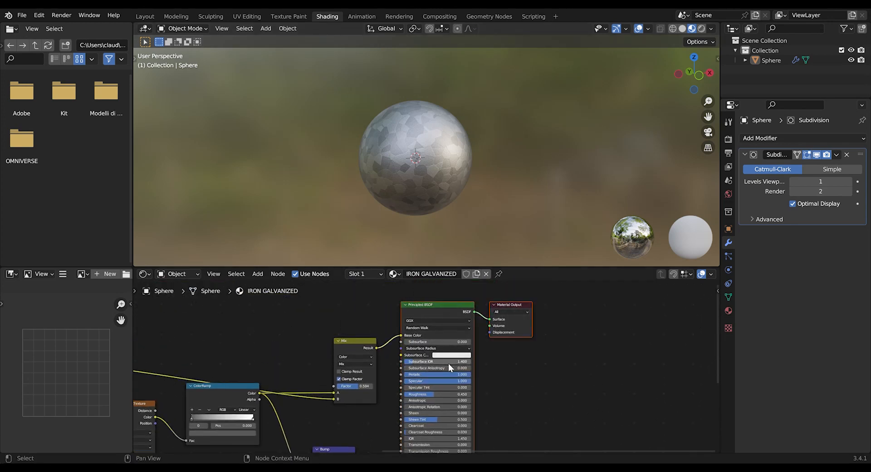
Add a Hue Saturation Value node between the Mix Result and Base Color, then lower its Value
left_click_drag(436, 304, 584, 311)
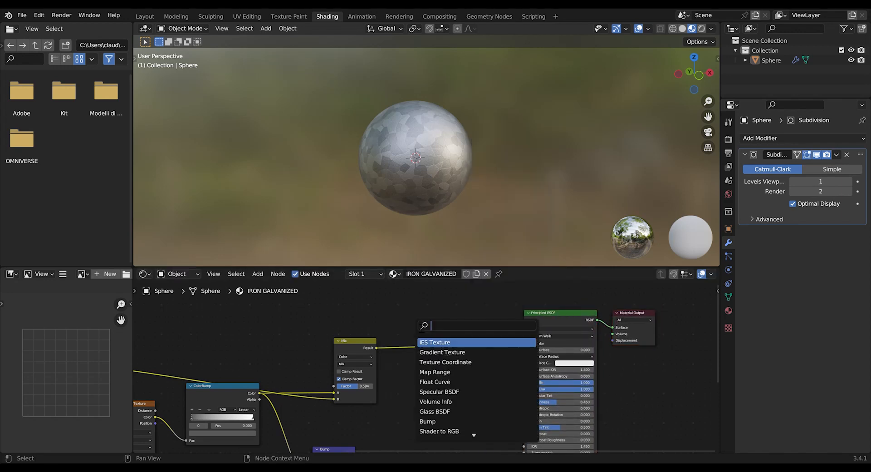
type("hu")
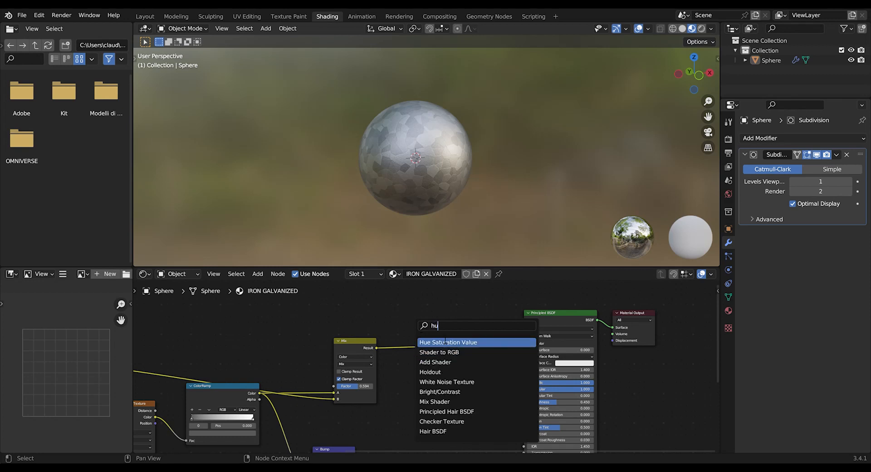
mouse_move(448, 352)
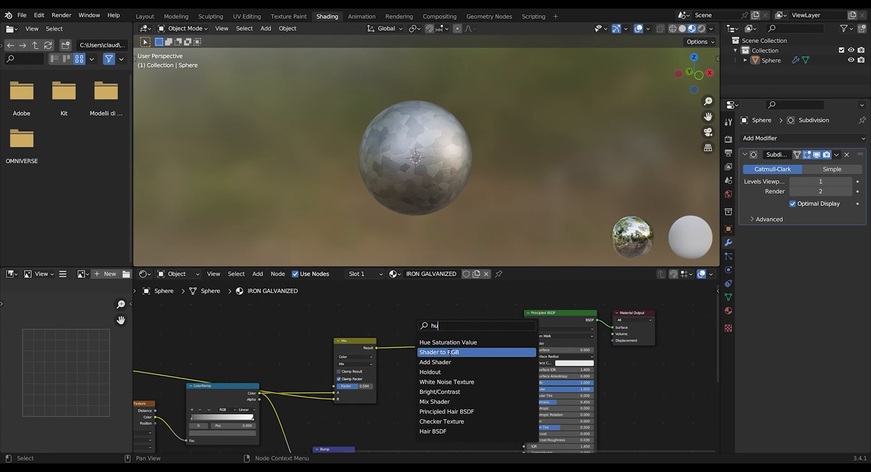
left_click(448, 342)
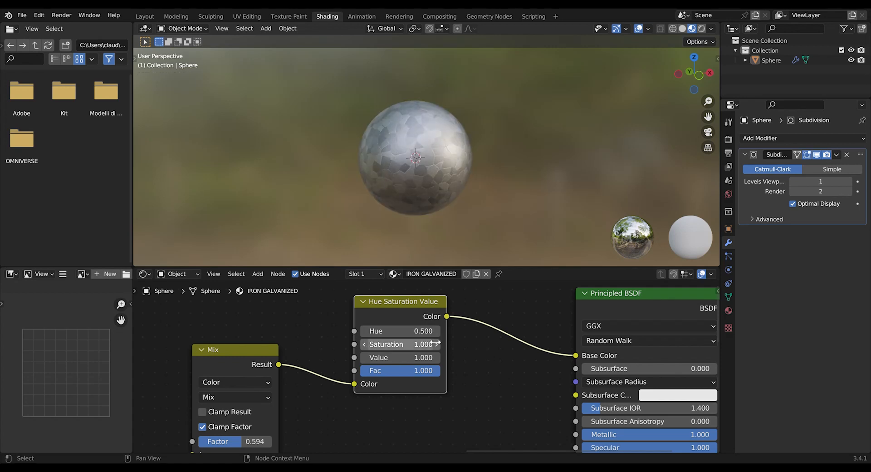
mouse_move(440, 349)
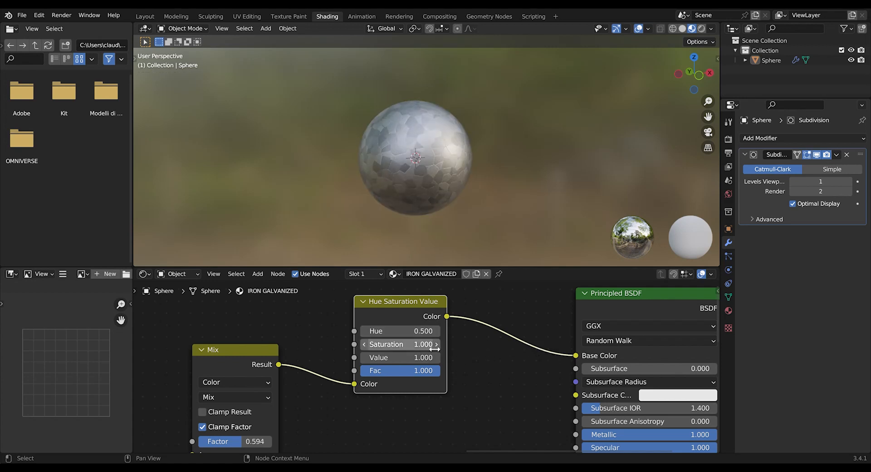
mouse_move(500, 358)
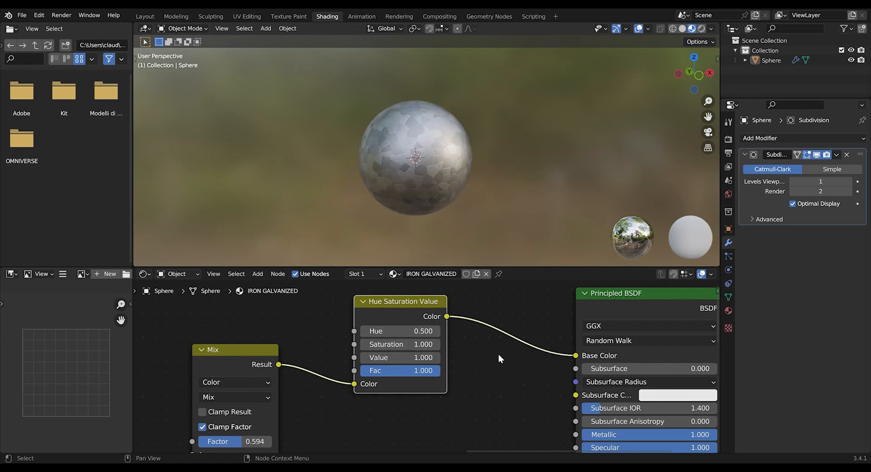
mouse_move(490, 350)
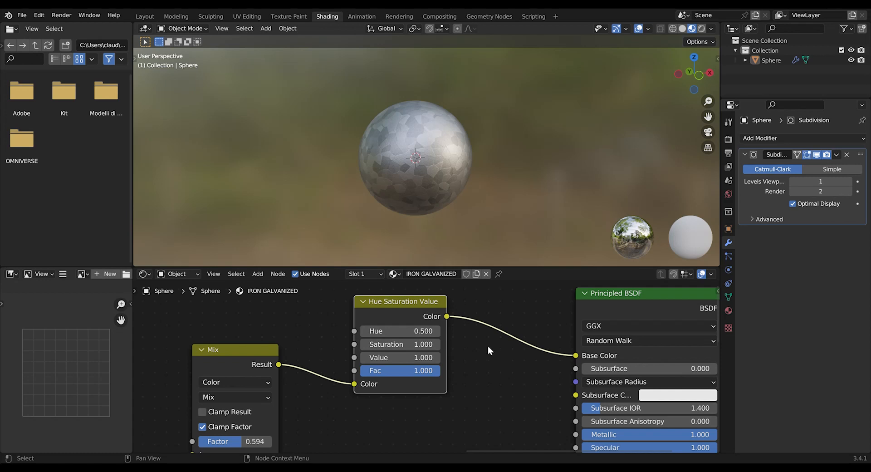
mouse_move(370, 361)
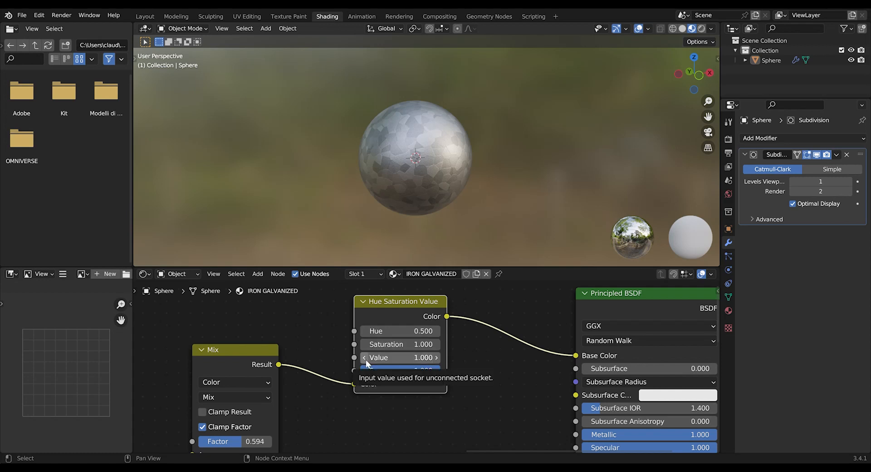
left_click_drag(401, 357, 361, 358)
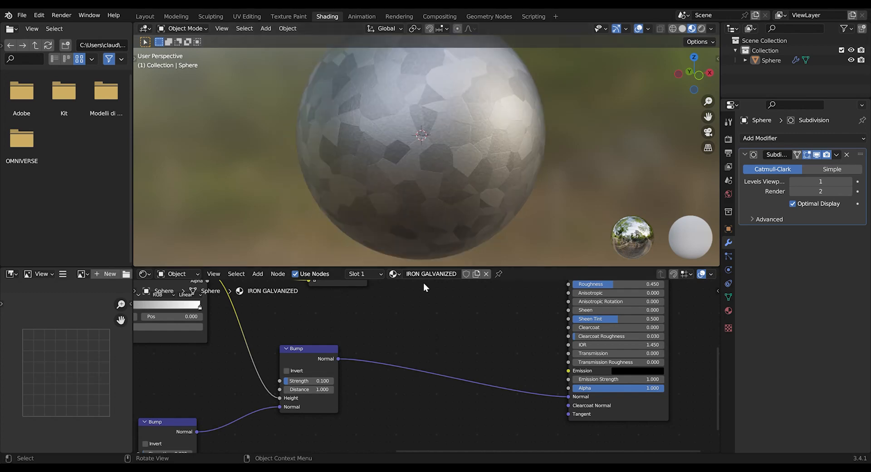
left_click(287, 370)
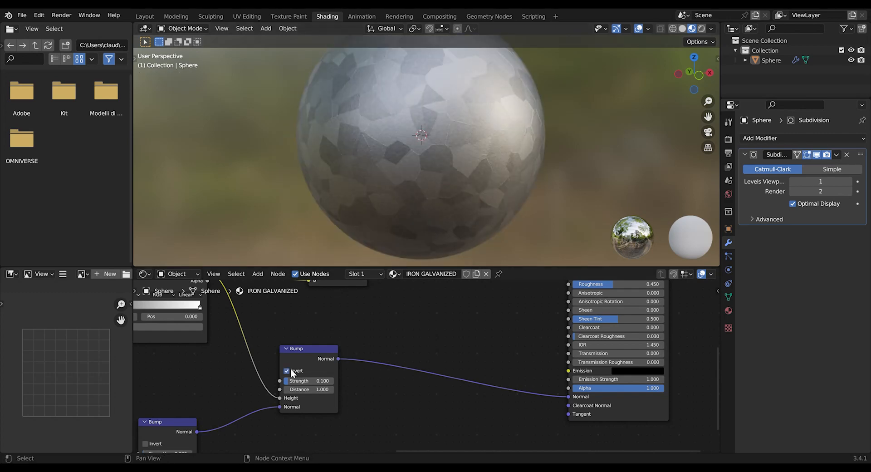
left_click(287, 370)
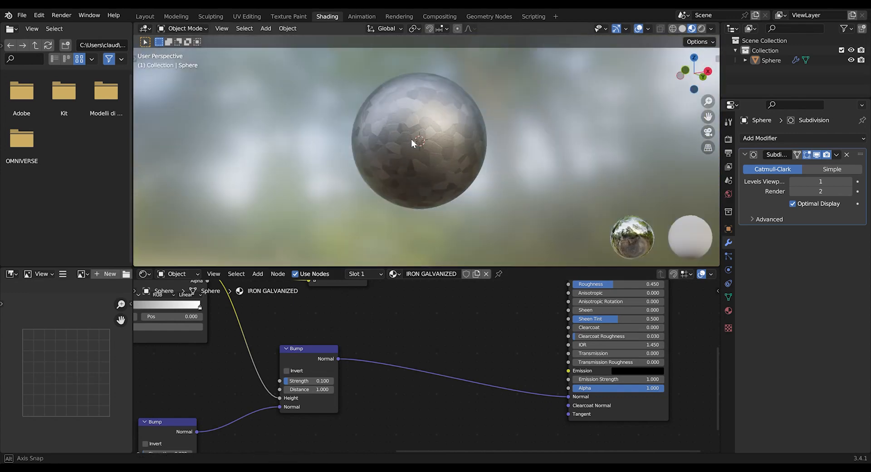
left_click_drag(413, 143, 498, 162)
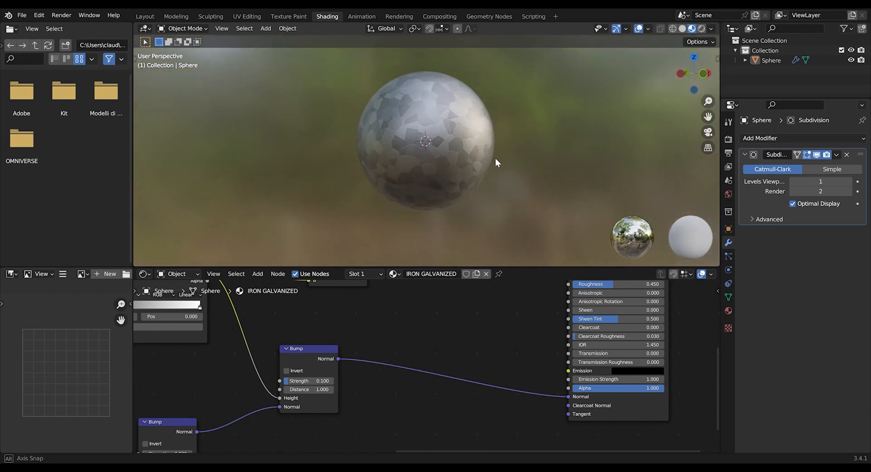
left_click_drag(496, 162, 477, 163)
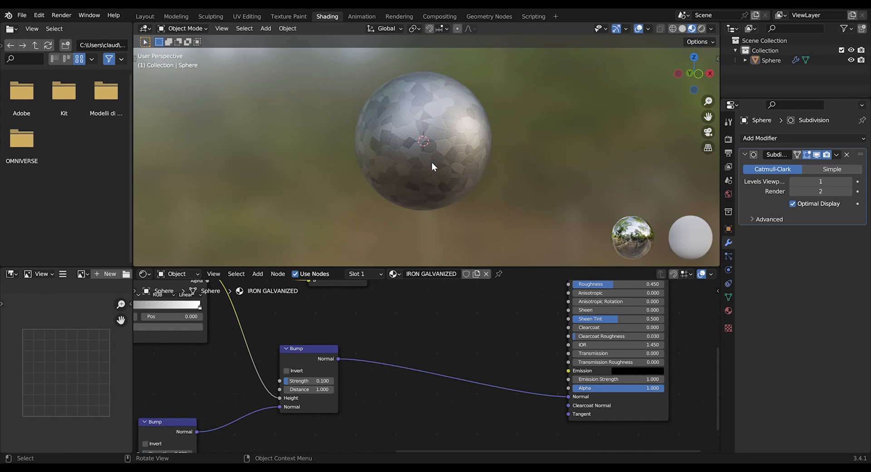
mouse_move(427, 171)
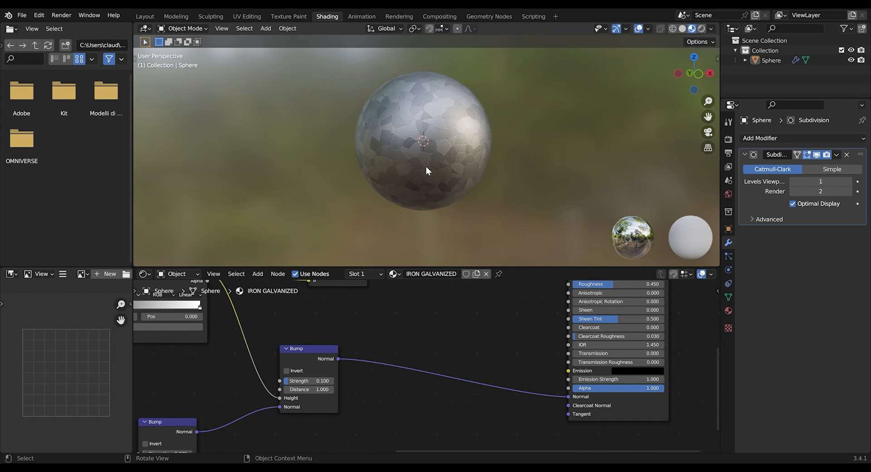
mouse_move(418, 172)
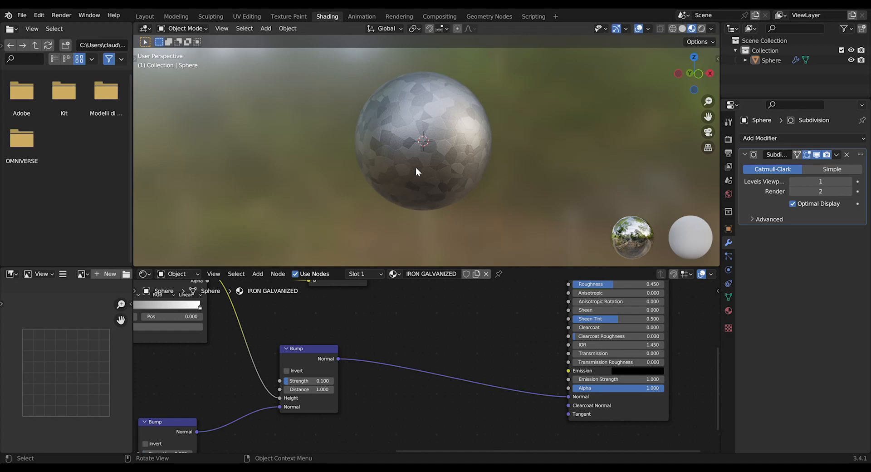
mouse_move(417, 182)
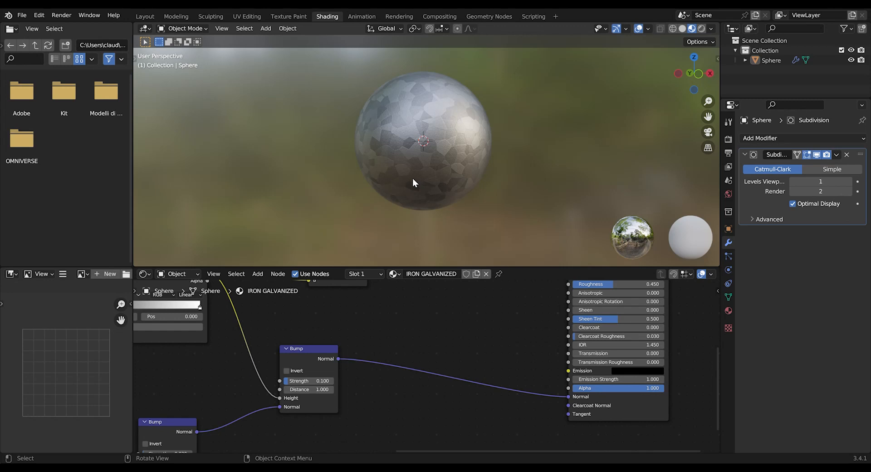
mouse_move(434, 178)
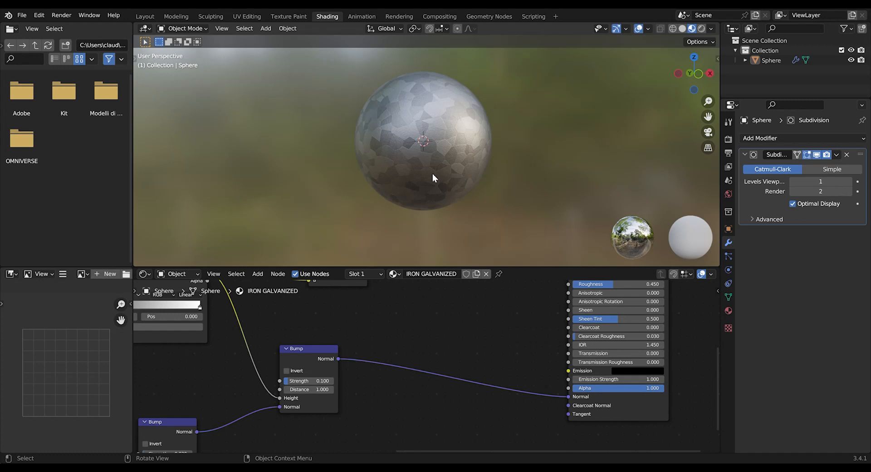
mouse_move(445, 179)
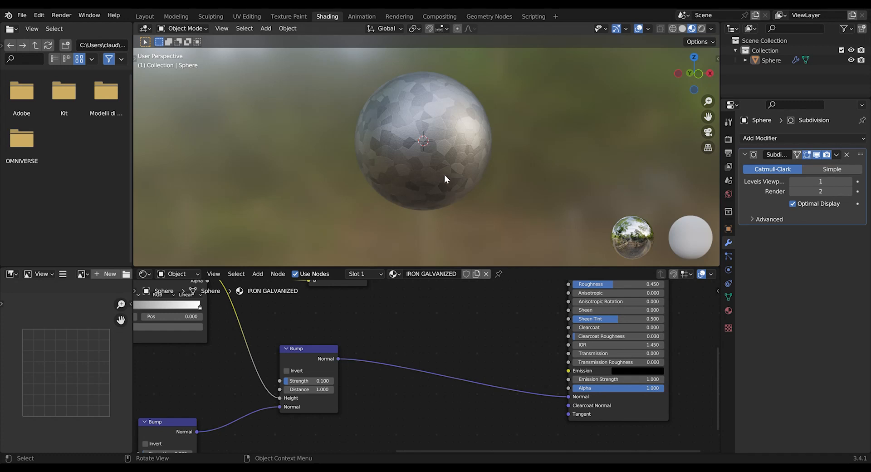
mouse_move(474, 226)
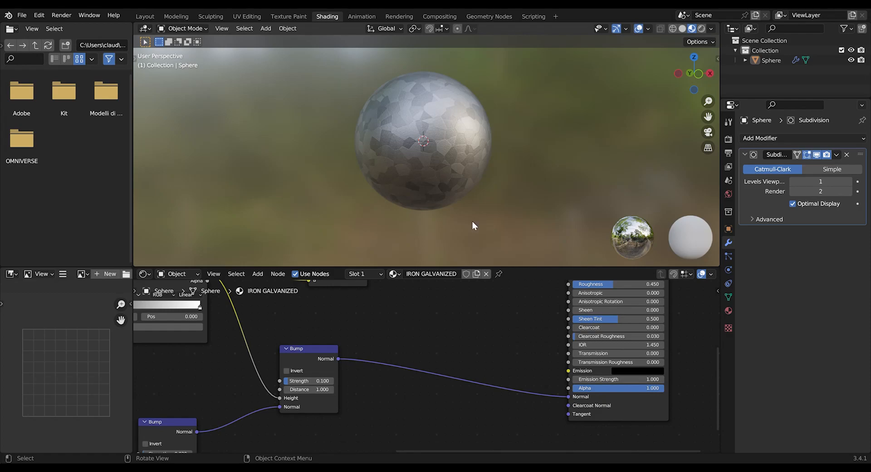